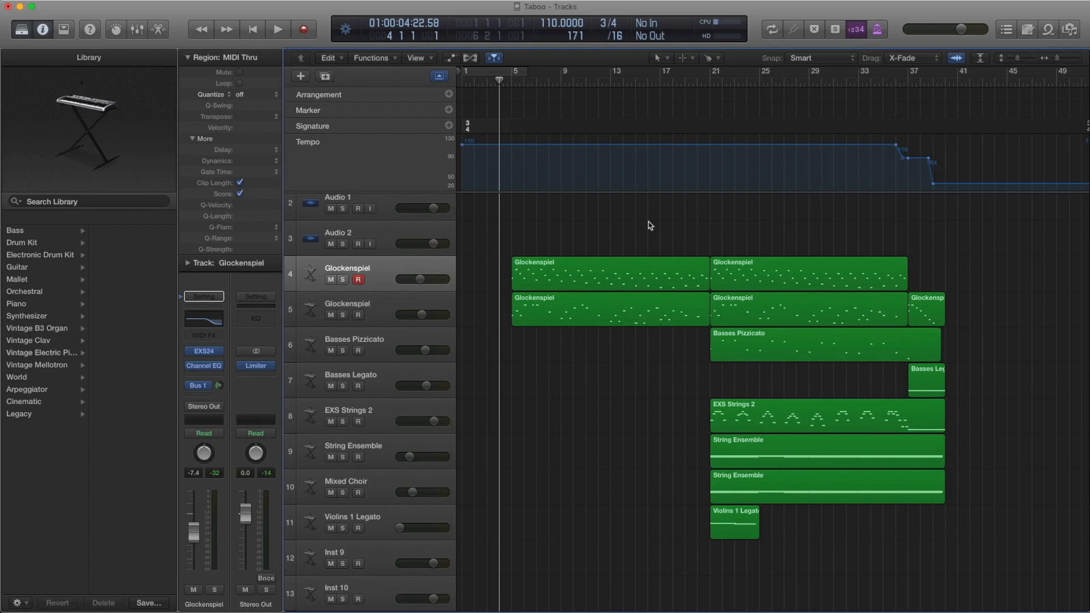
pyautogui.moveTo(921, 259)
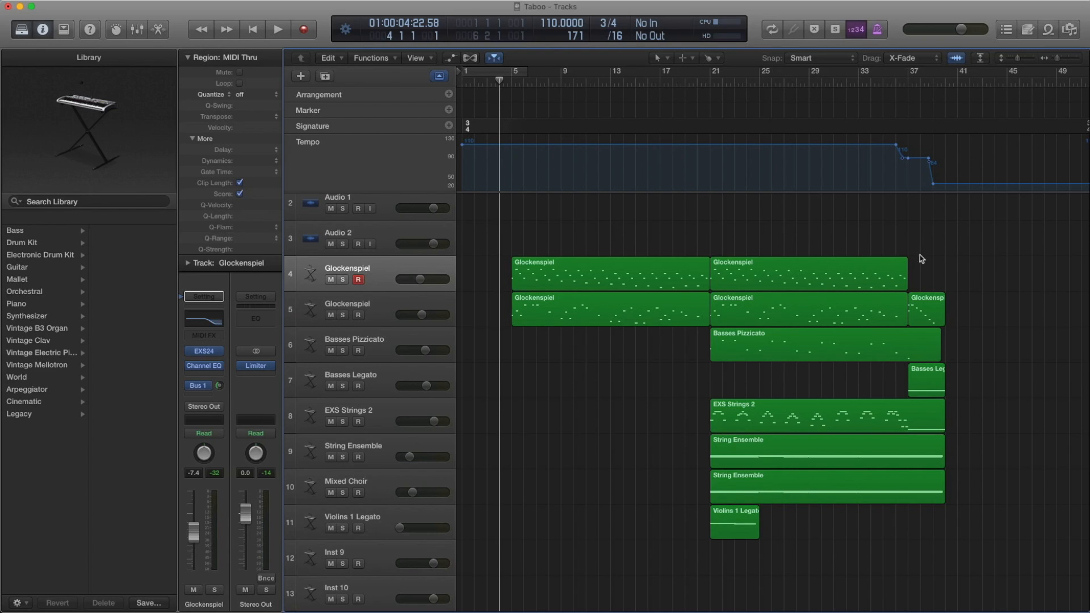
pyautogui.moveTo(977, 250)
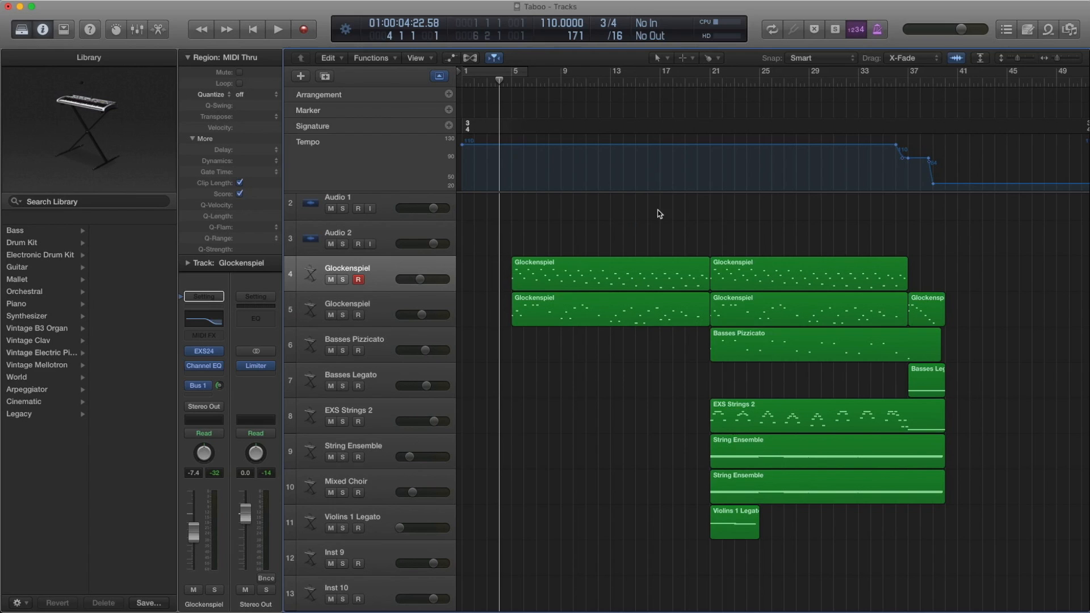
pyautogui.moveTo(583, 223)
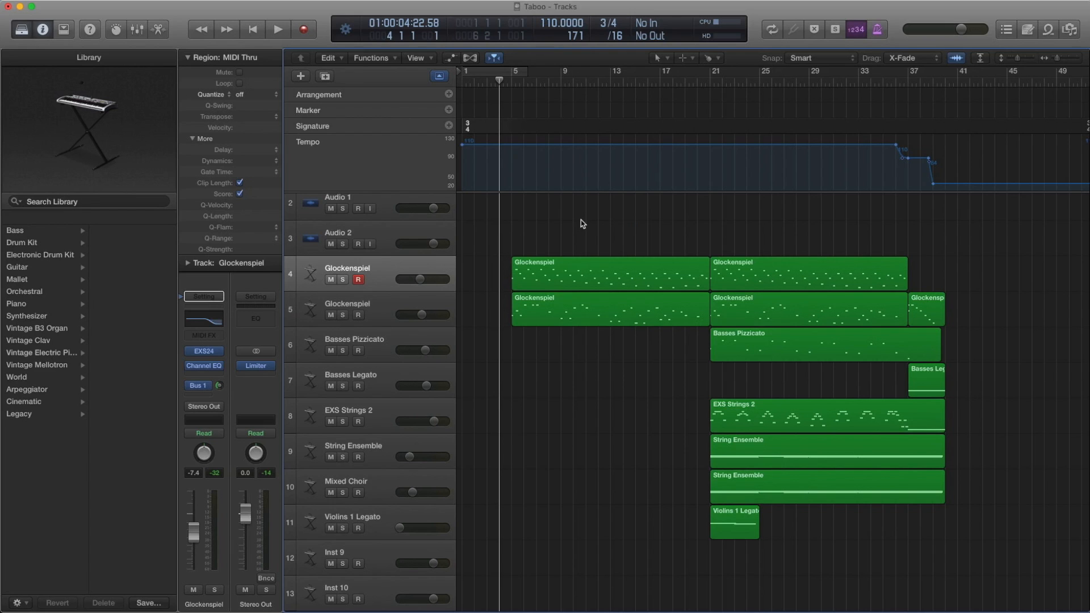
# Play the Taboo arrangement through its tempo changes to the closing drop near bar 40.
pyautogui.click(277, 29)
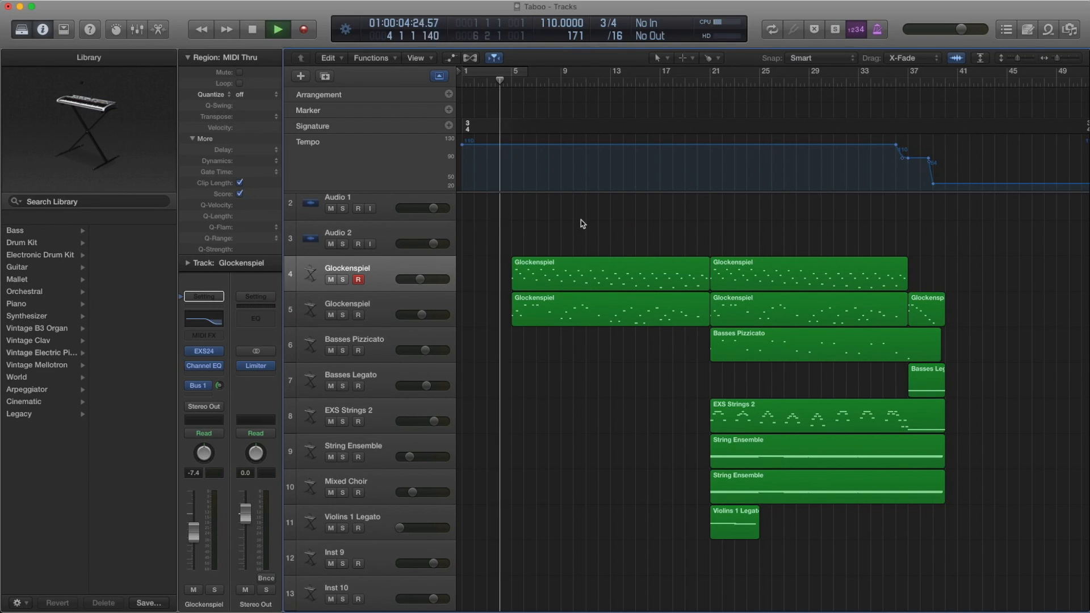
pyautogui.click(278, 29)
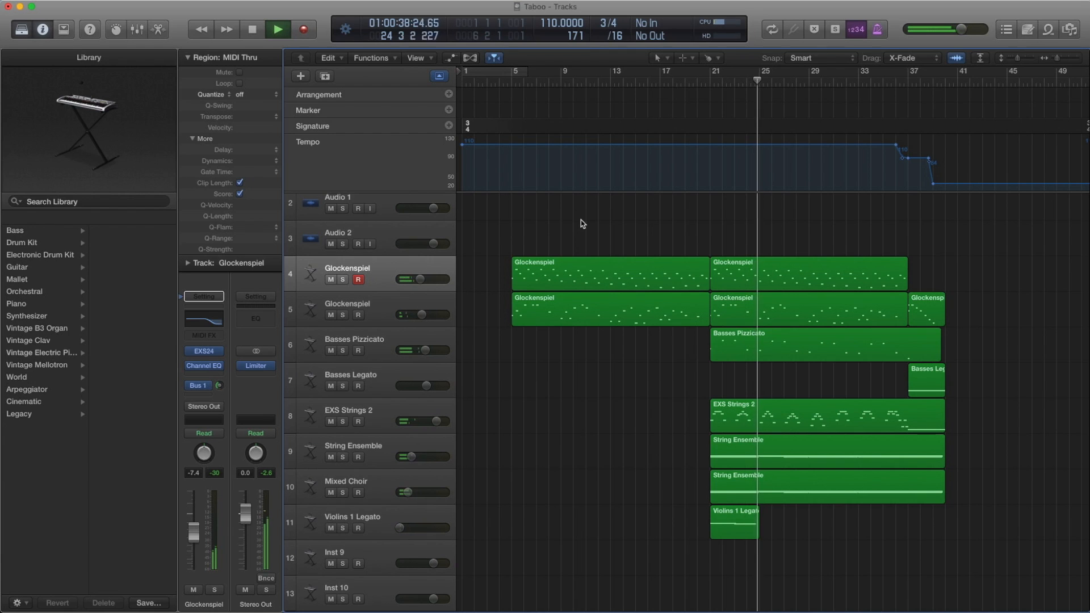
pyautogui.click(278, 29)
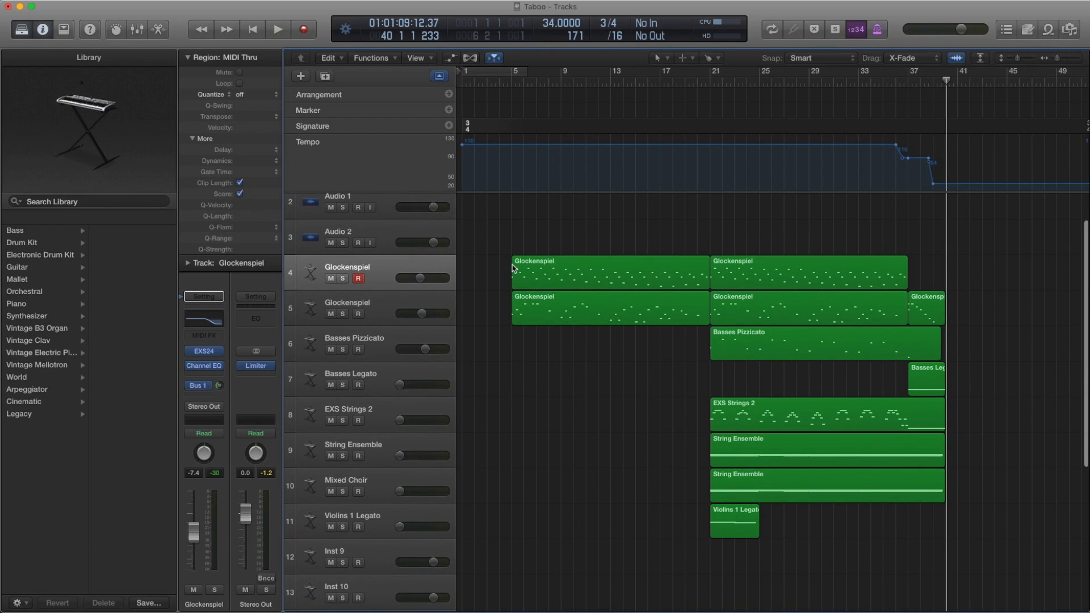
# Select the first Glockenspiel track's regions and review their high-cut Channel EQ.
pyautogui.click(608, 273)
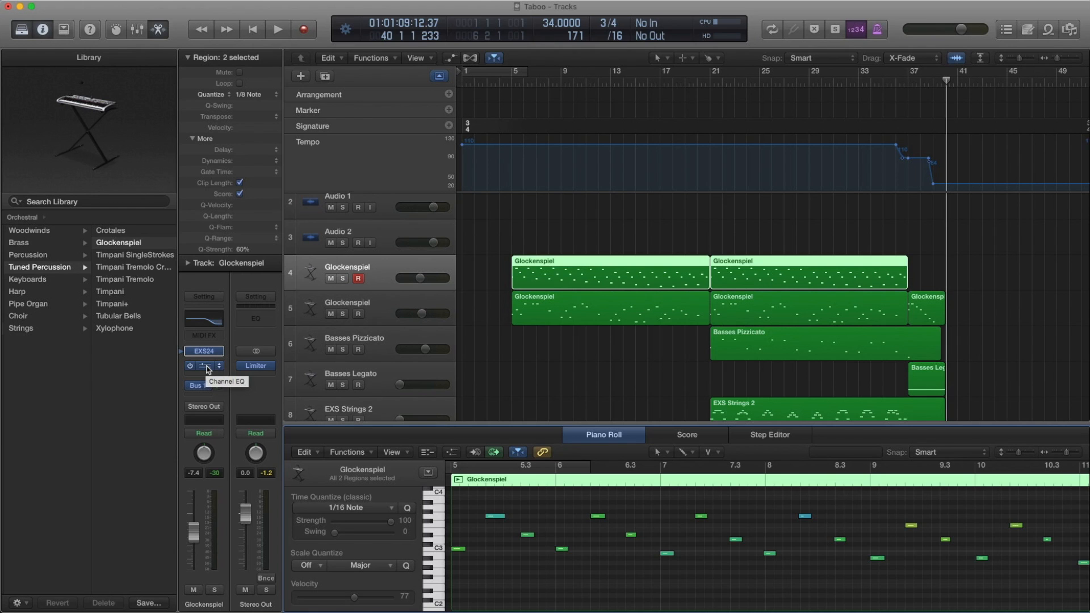
pyautogui.click(204, 365)
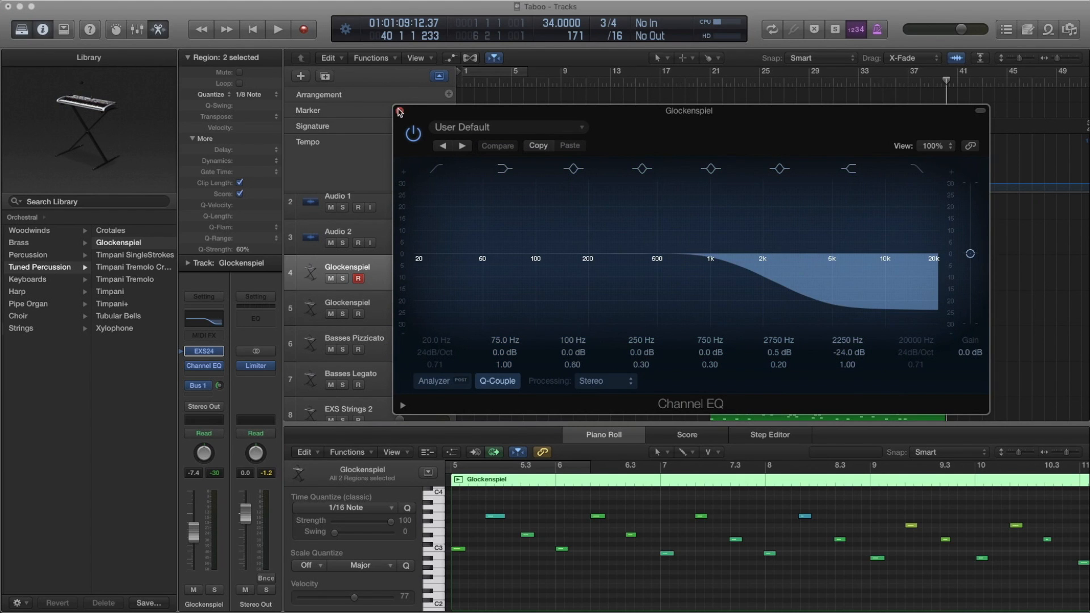
pyautogui.click(399, 112)
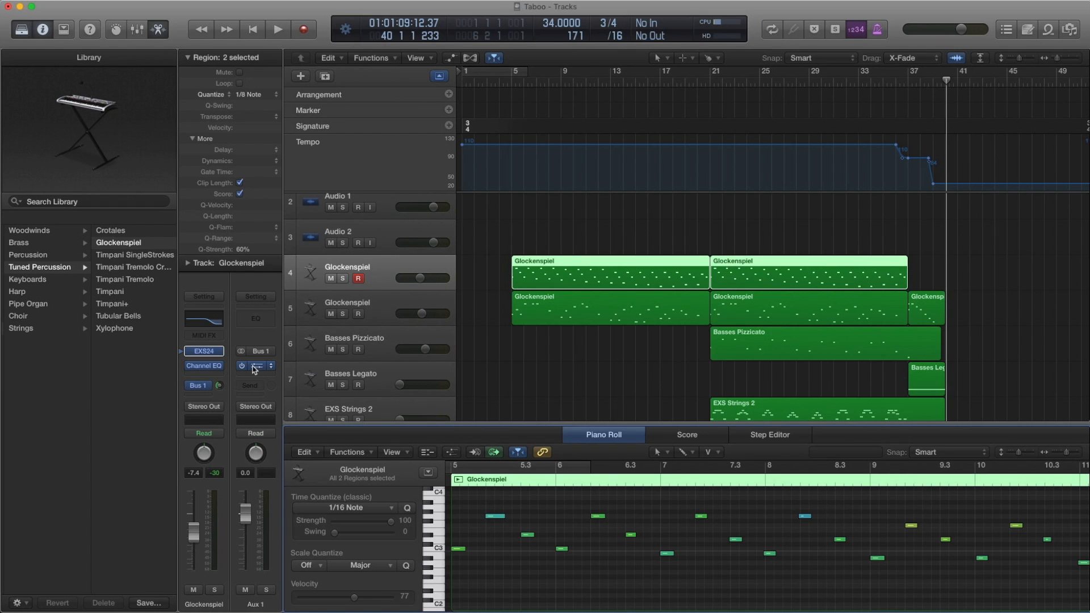
# Review the Space Designer hall reverb and its presets on the Glockenspiel's Aux 1 send.
pyautogui.click(255, 366)
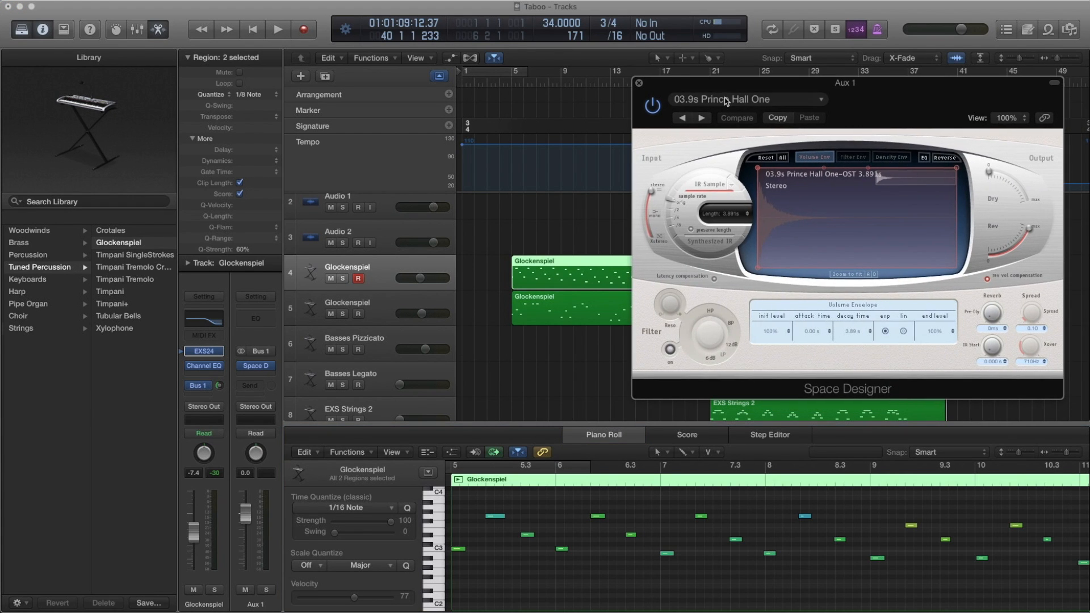
pyautogui.click(744, 99)
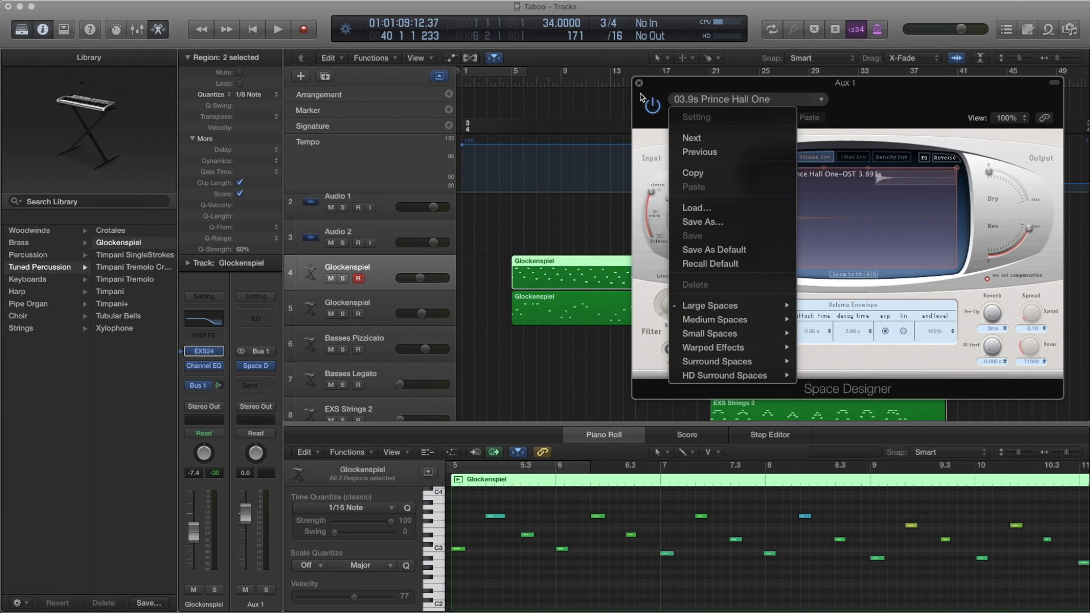
pyautogui.click(638, 83)
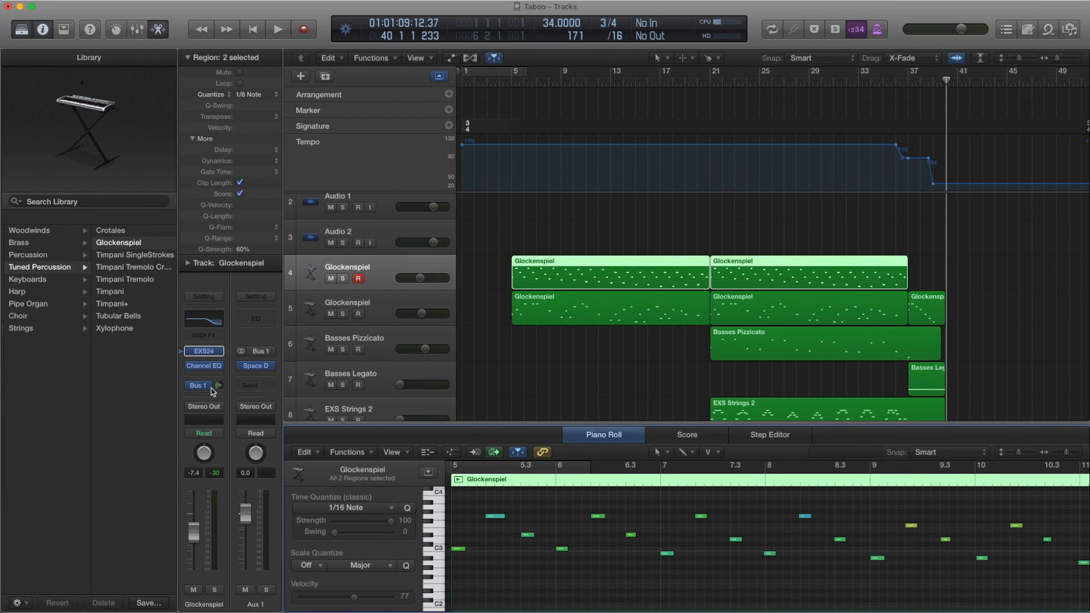
pyautogui.moveTo(405, 247)
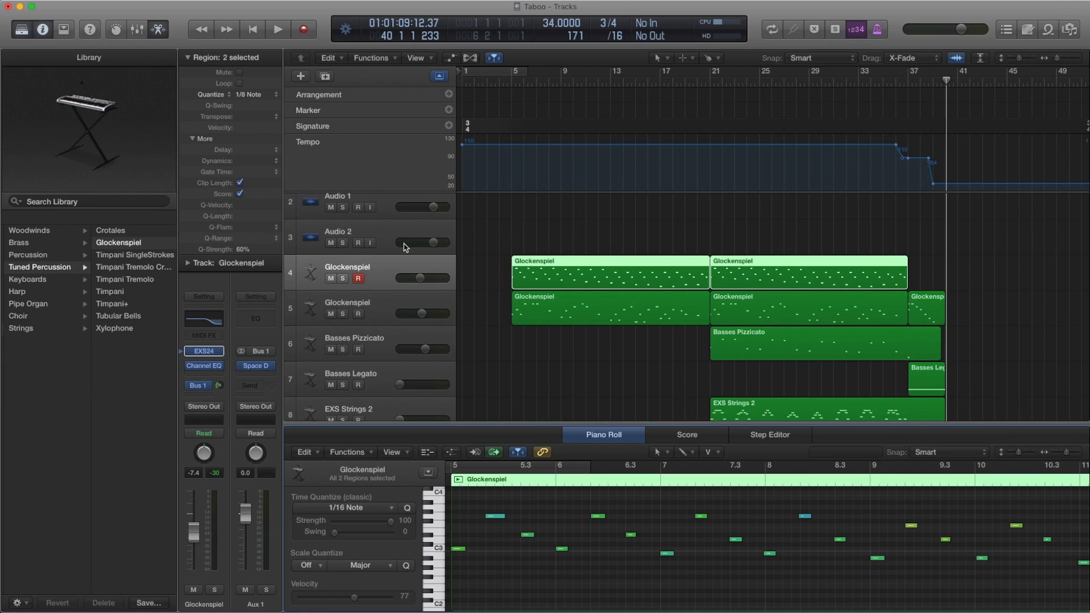
pyautogui.moveTo(390, 264)
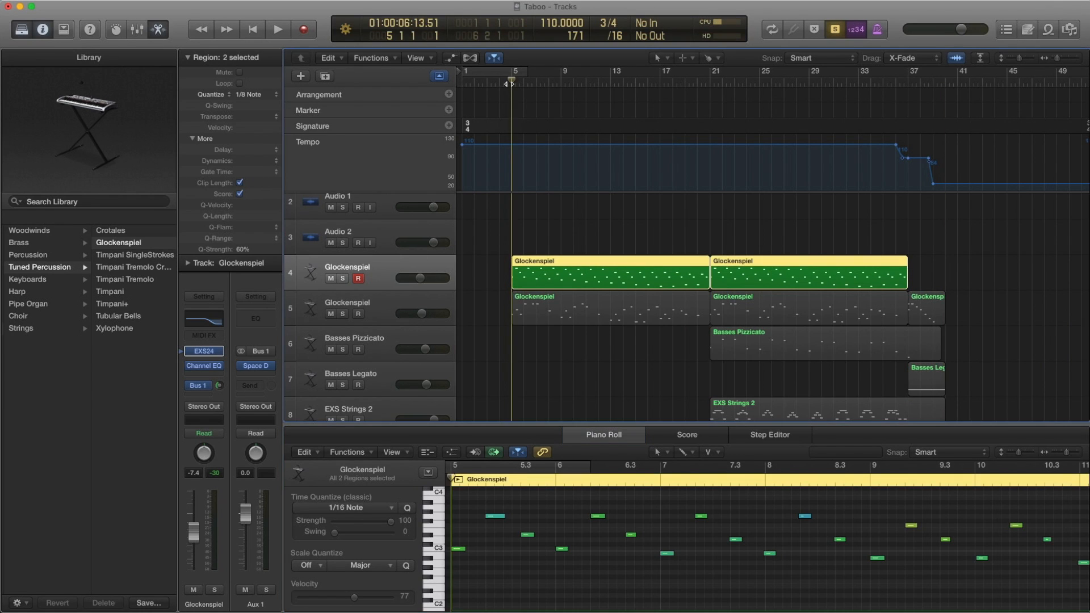
# Audition the soloed first Glockenspiel part from bar 5, stopping near bar 9.
pyautogui.click(278, 29)
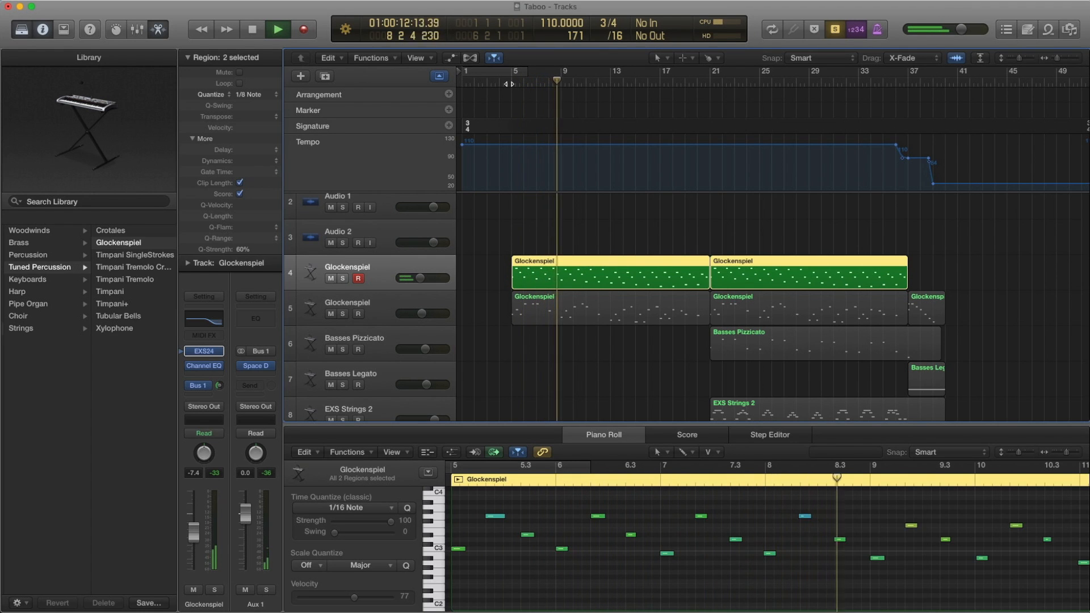
pyautogui.click(278, 29)
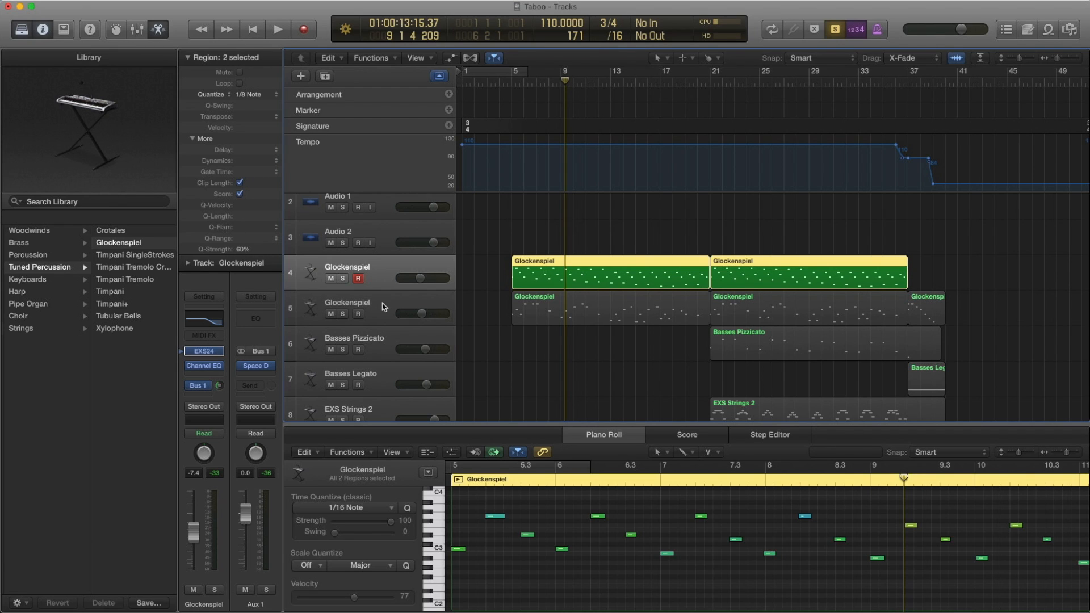
pyautogui.moveTo(381, 307)
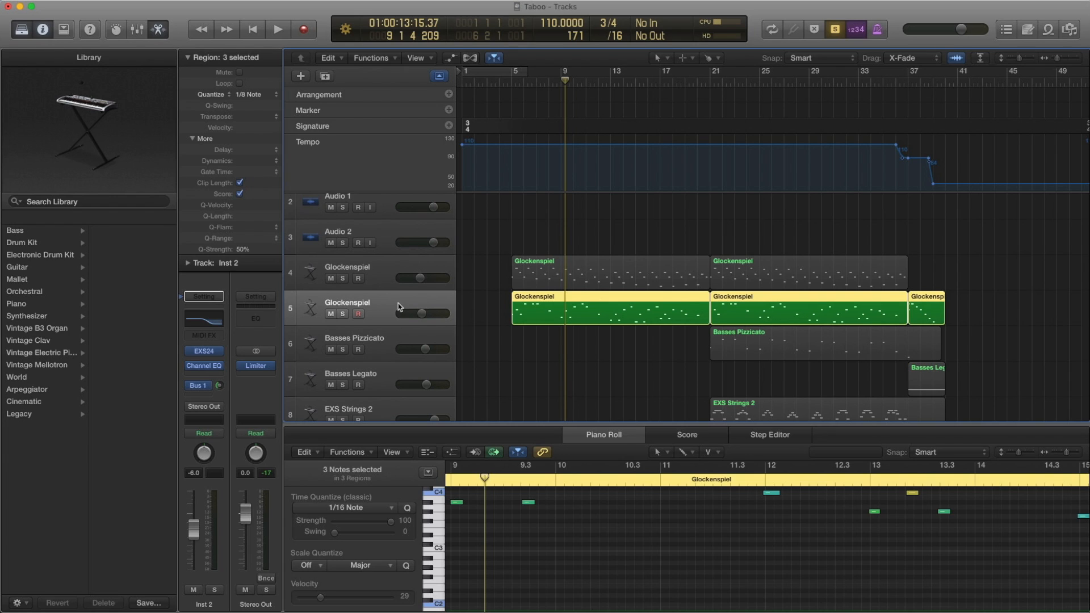
pyautogui.moveTo(388, 274)
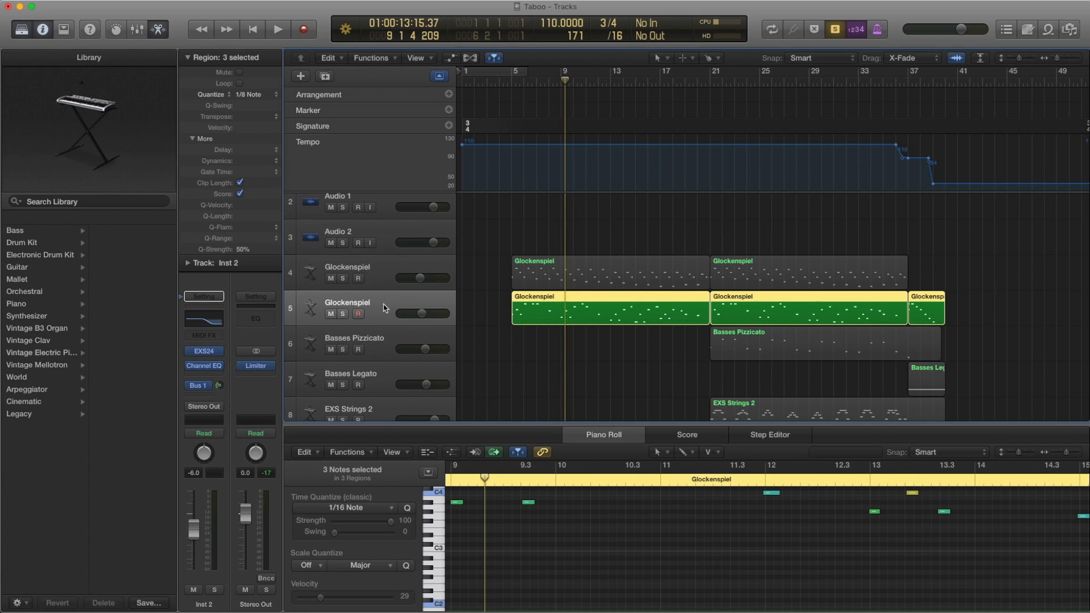
pyautogui.moveTo(314, 329)
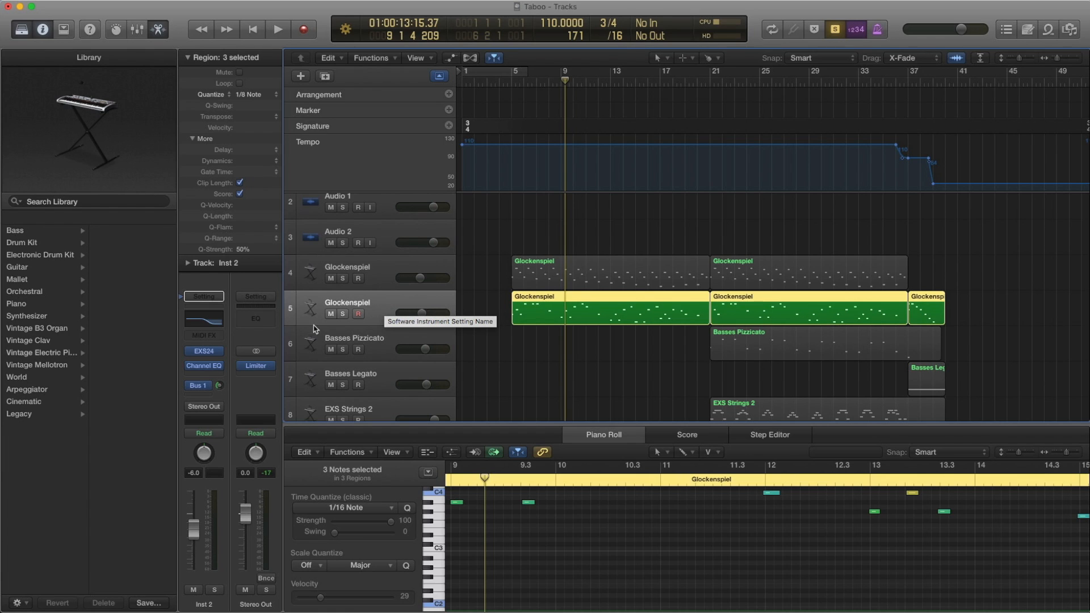
pyautogui.moveTo(183, 356)
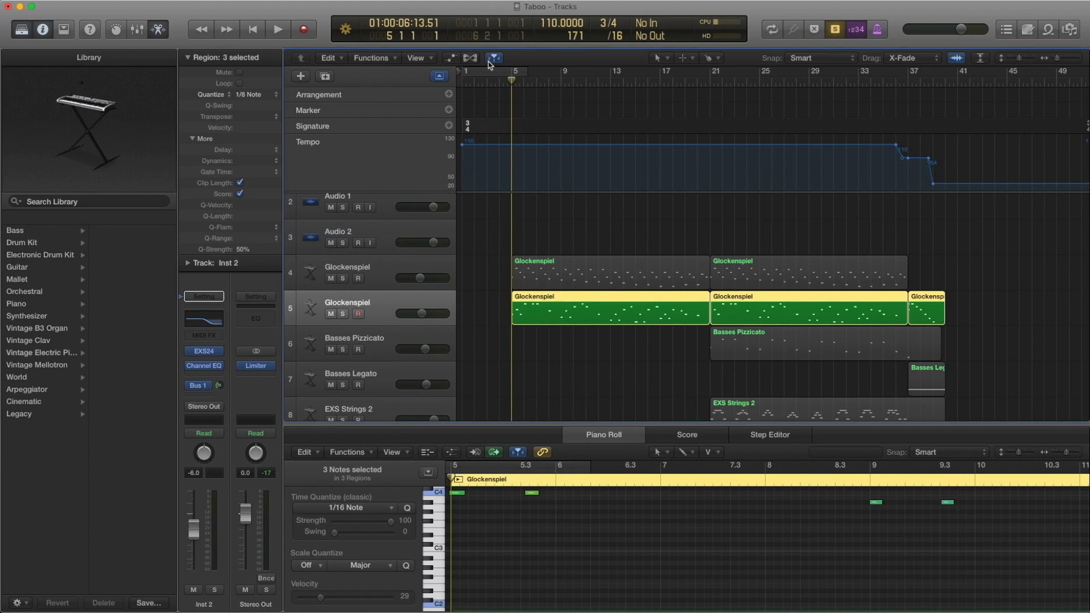
# Audition the second Glockenspiel part from bar 5 to bar 8, then reselect the first Glockenspiel region.
pyautogui.click(277, 28)
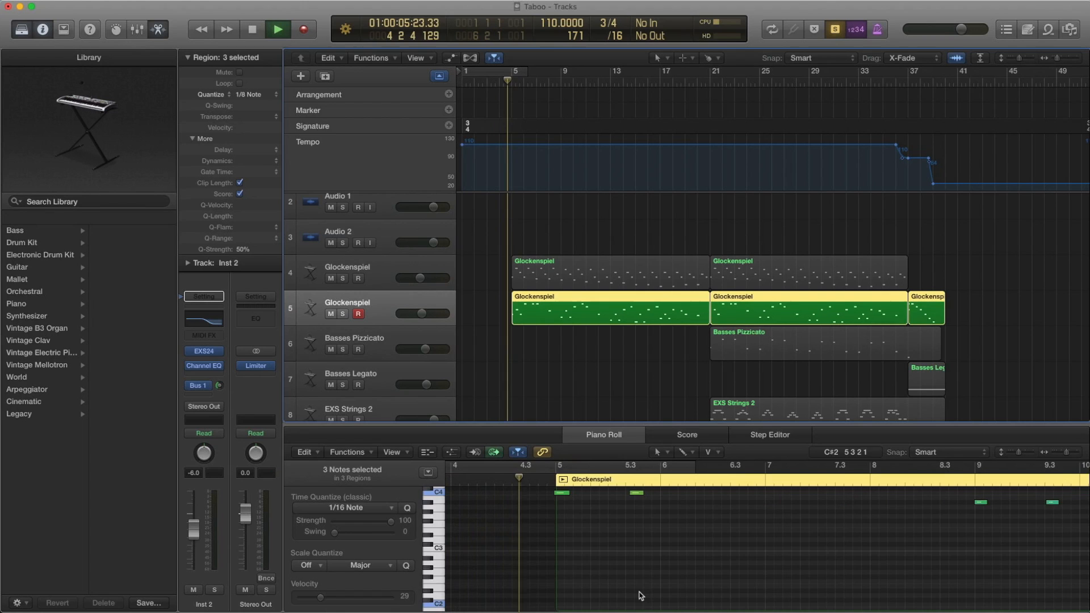
pyautogui.click(277, 29)
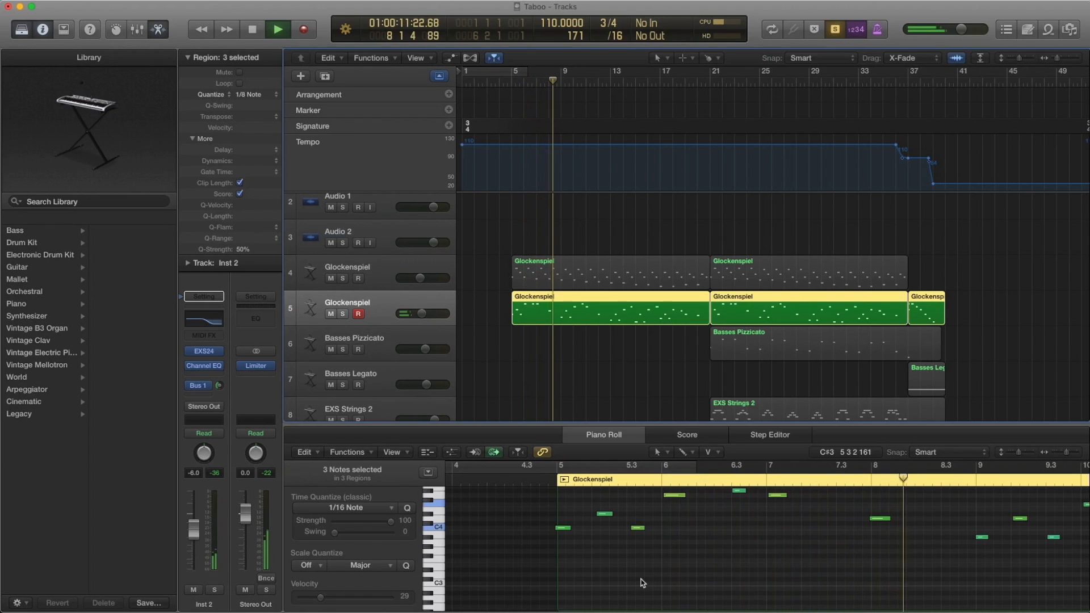
pyautogui.click(278, 28)
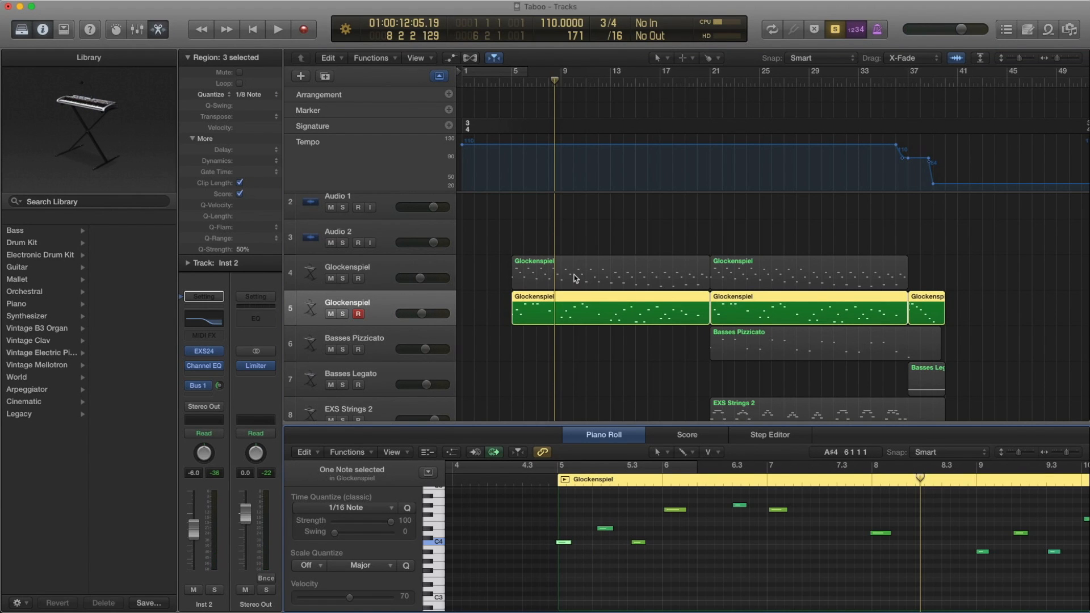
pyautogui.click(608, 274)
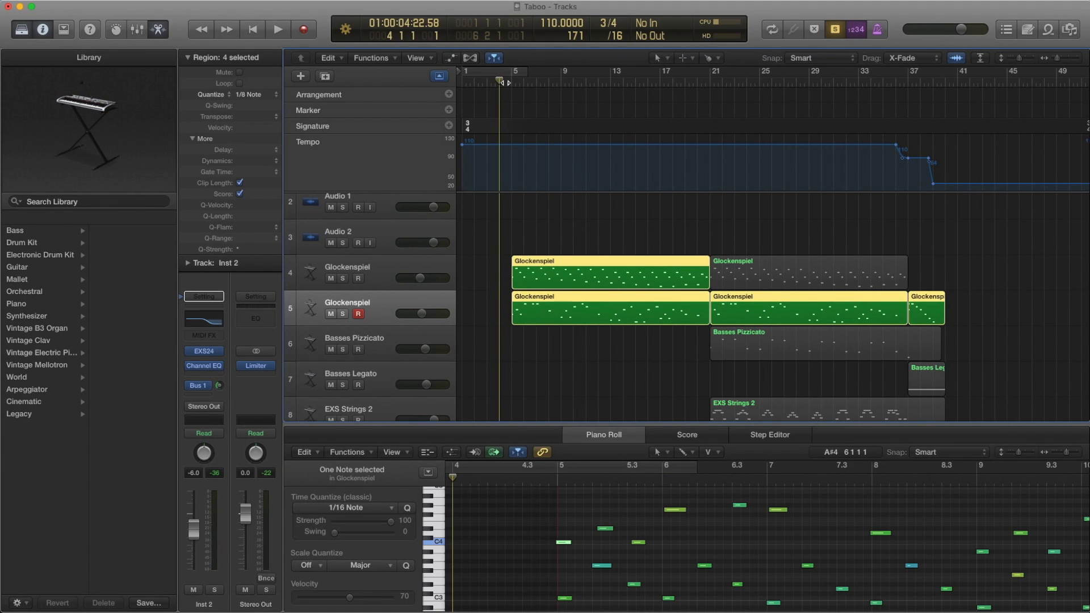
# Play both Glockenspiel parts' opening regions together, stopping near bar 8.
pyautogui.click(277, 29)
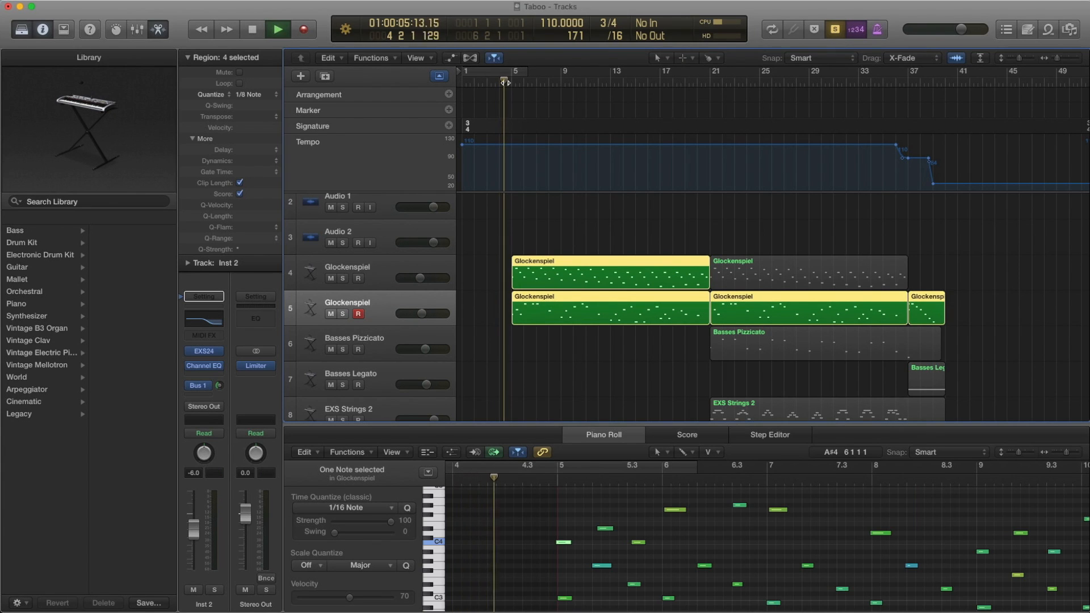
pyautogui.click(277, 29)
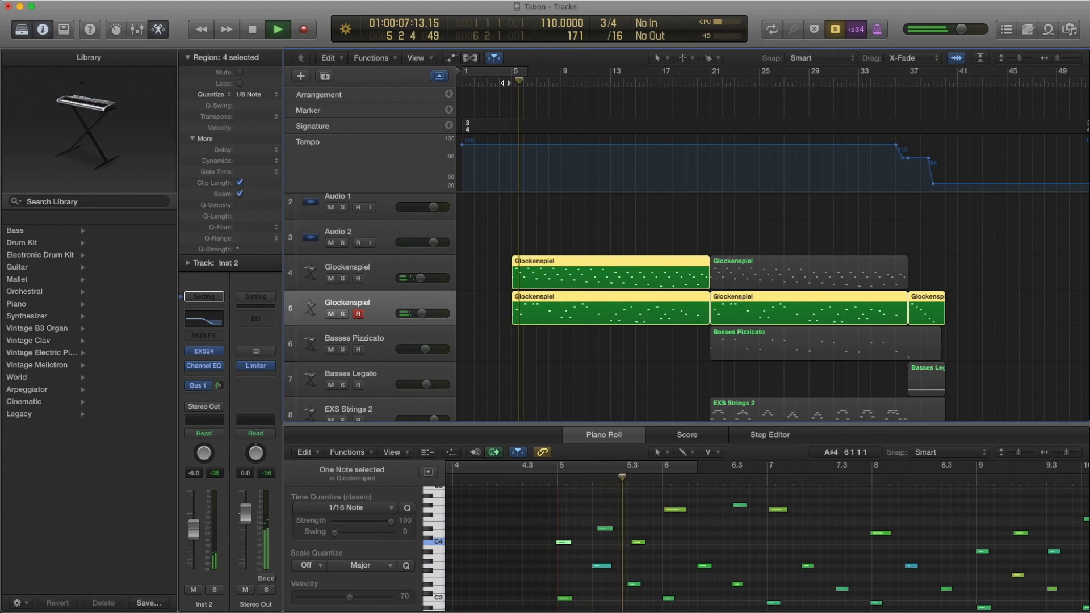
pyautogui.click(277, 29)
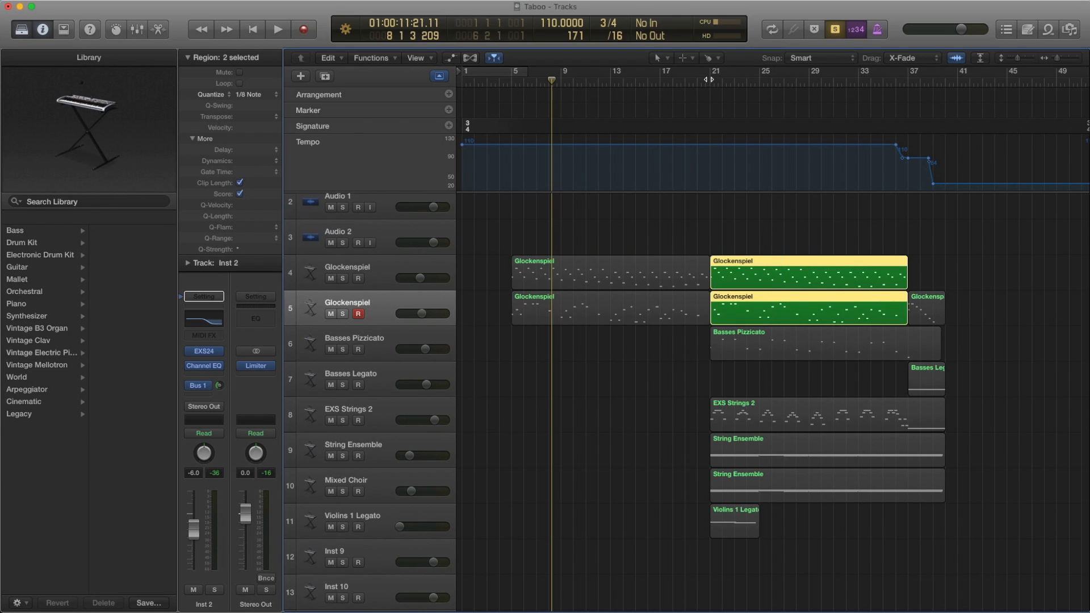
# Select Basses Pizzicato, browse the Strings patches, and audition it from bar 21 to 26.
pyautogui.click(353, 338)
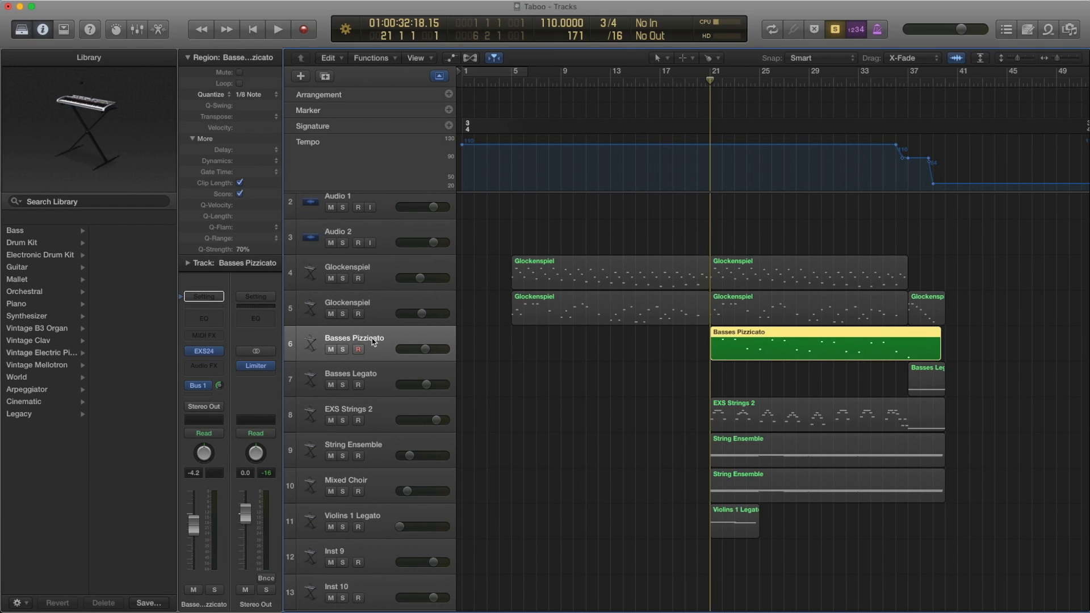
pyautogui.moveTo(374, 341)
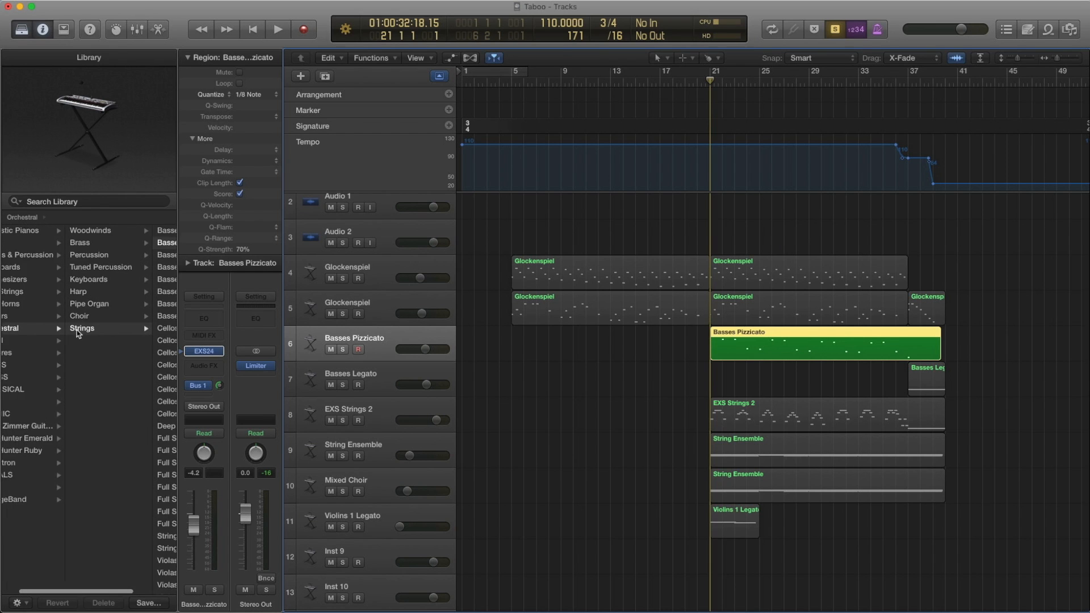
pyautogui.click(82, 328)
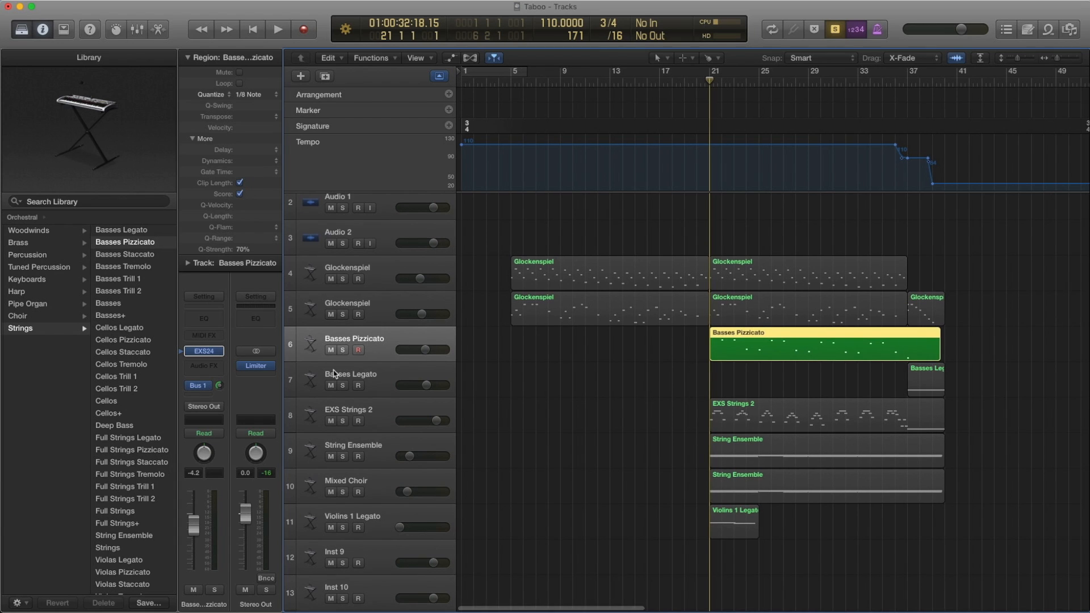
pyautogui.moveTo(873, 350)
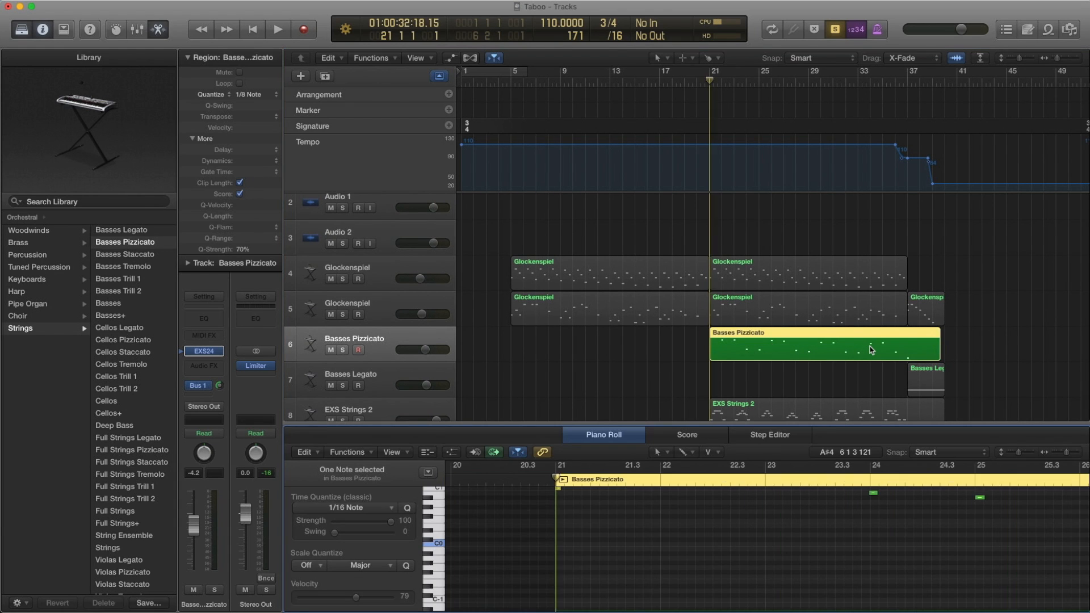
pyautogui.click(278, 28)
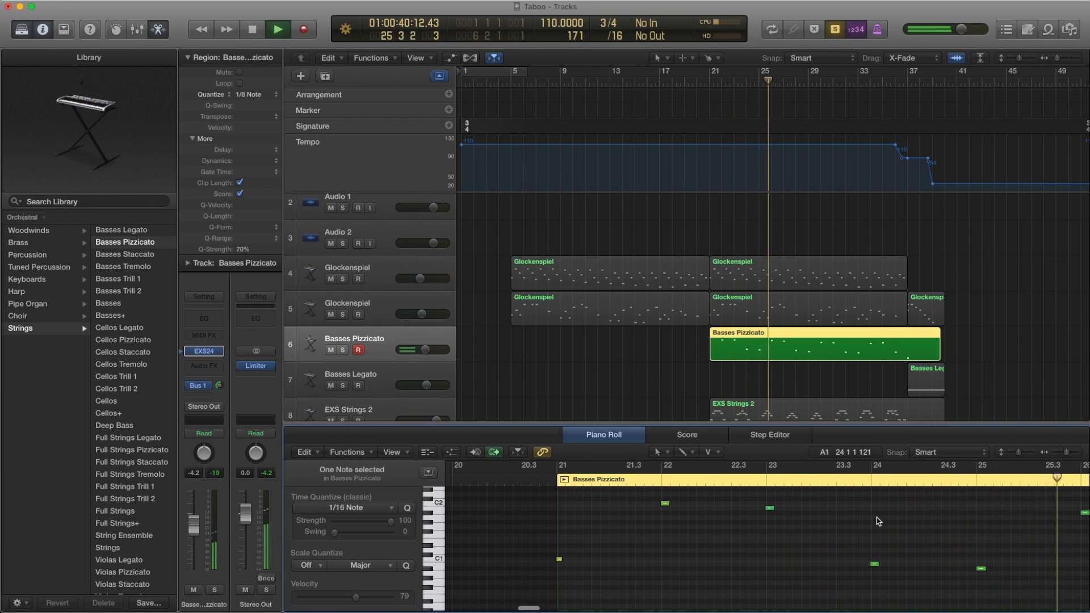
pyautogui.click(277, 29)
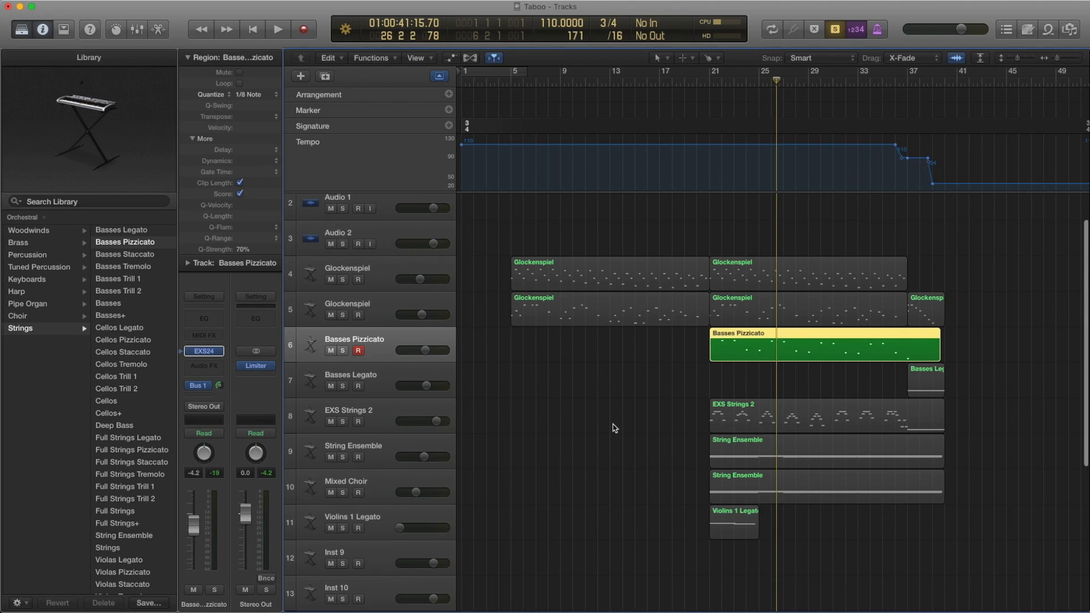
pyautogui.moveTo(374, 379)
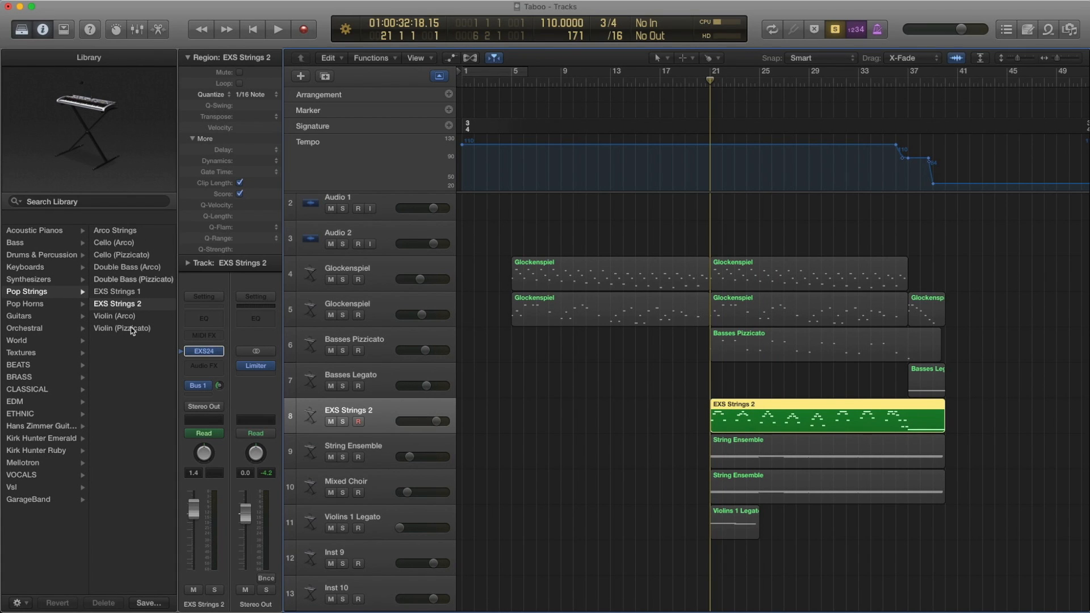
# Play EXS Strings 2, view its notes in the Piano Roll, then select String Ensemble.
pyautogui.click(278, 28)
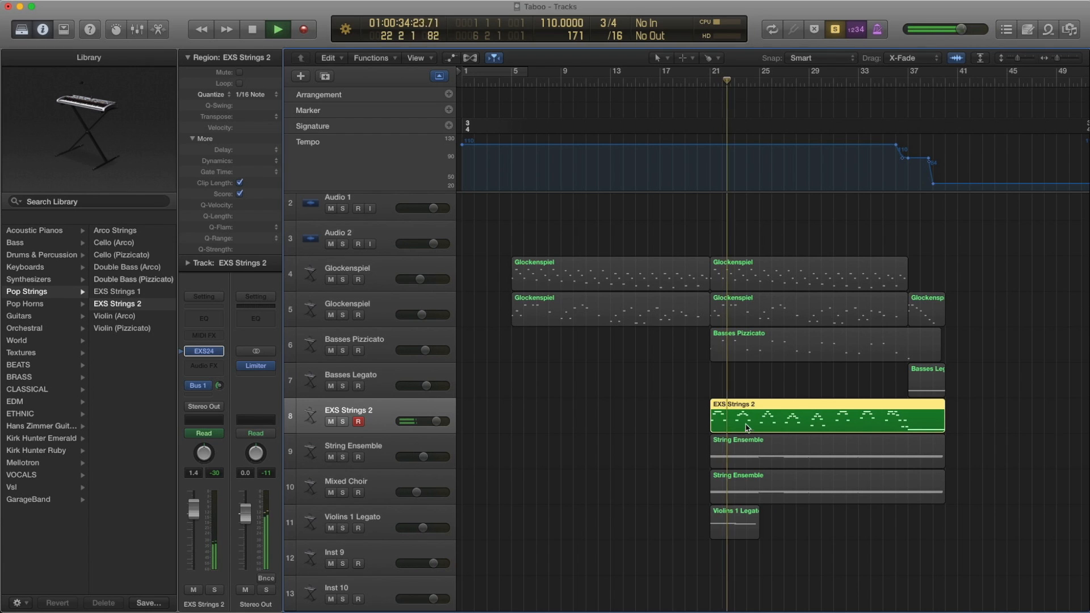
pyautogui.doubleClick(826, 416)
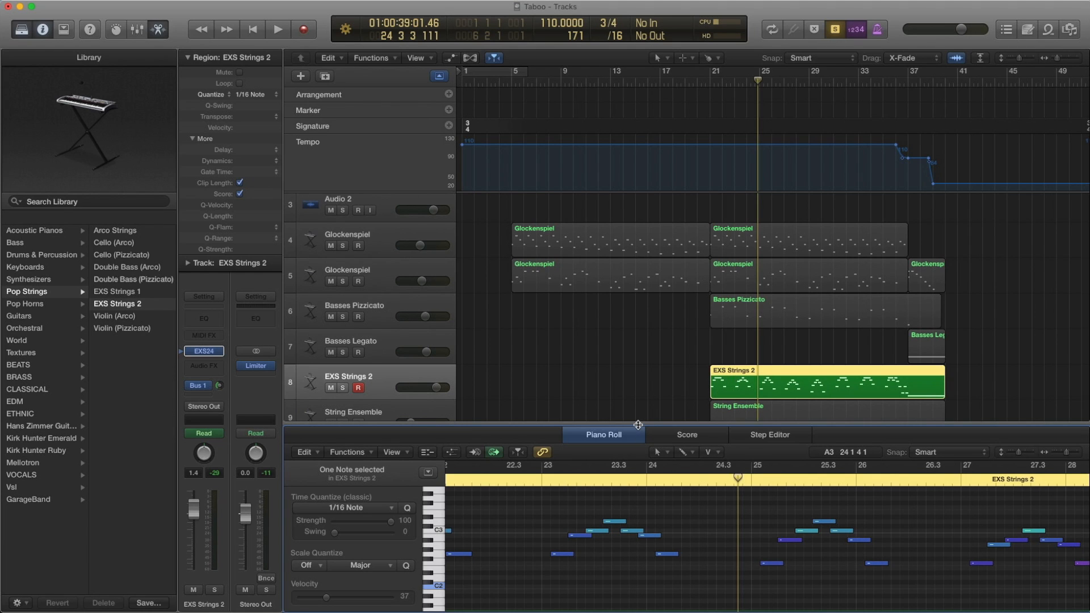
pyautogui.moveTo(669, 312)
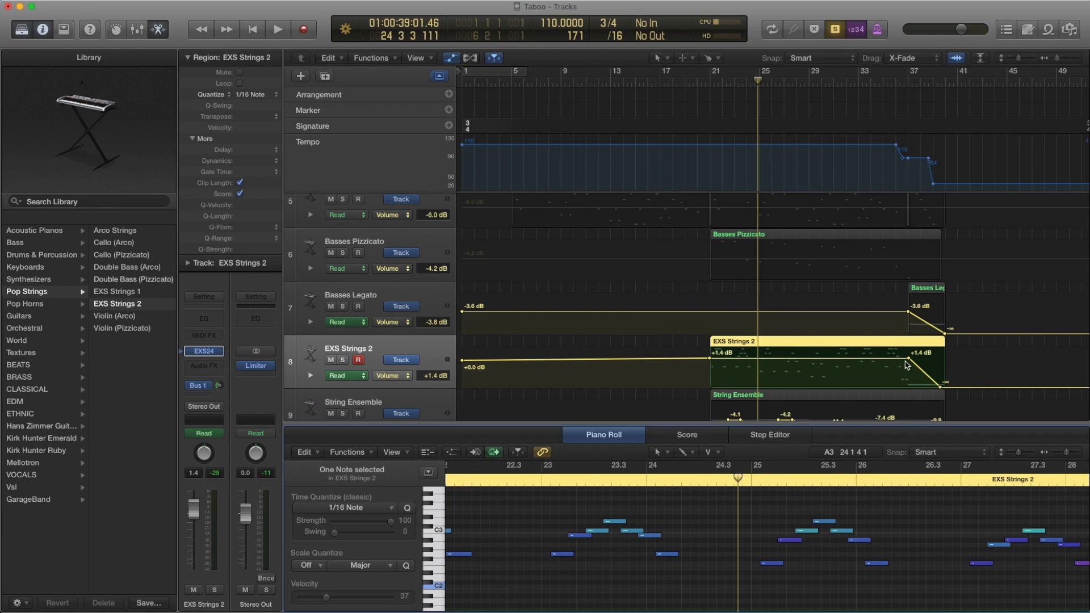
pyautogui.scroll(-3)
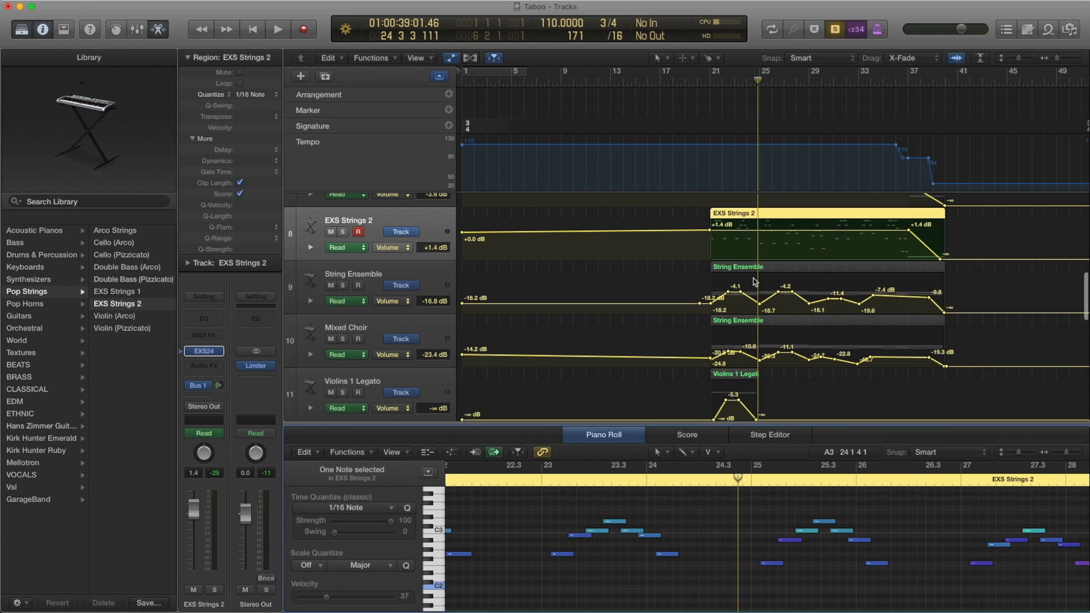
pyautogui.moveTo(706, 289)
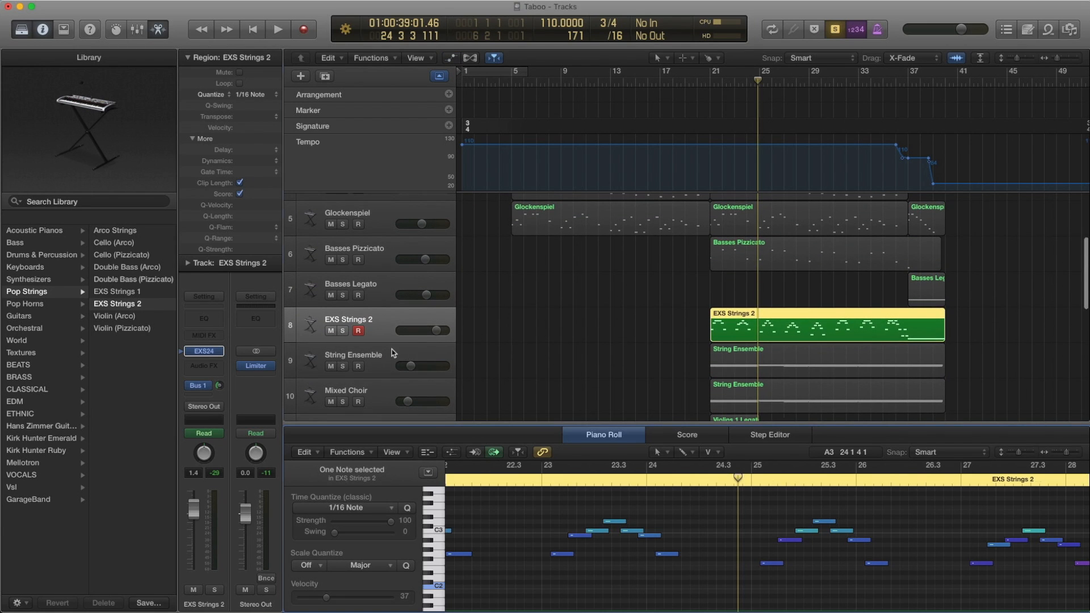
pyautogui.click(353, 354)
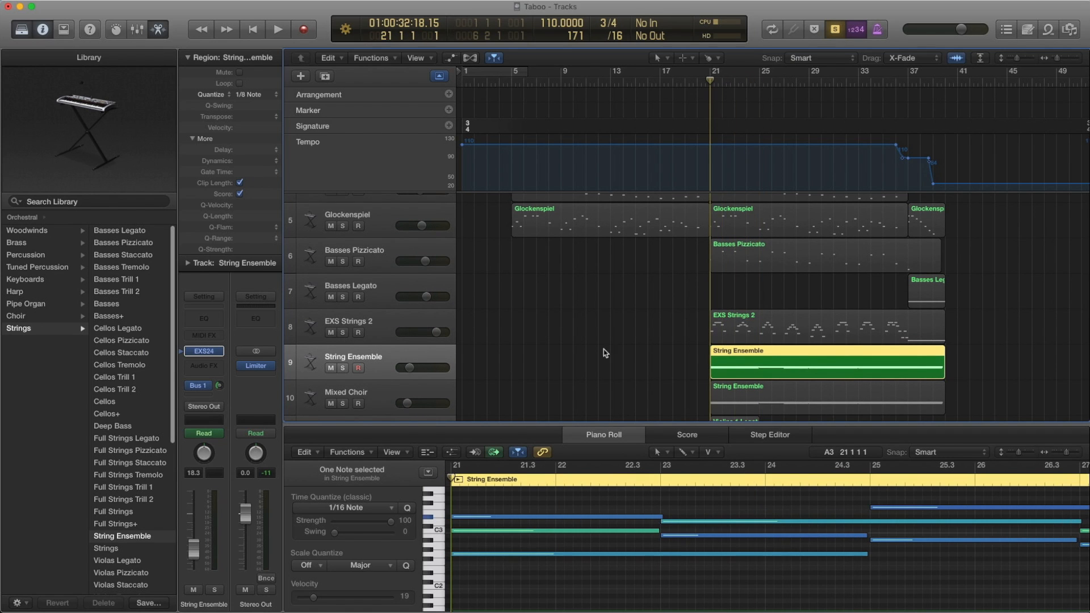
# Review String Ensemble's notes, then play it with EXS Strings 2 and Basses Pizzicato from bar 21.
pyautogui.click(278, 29)
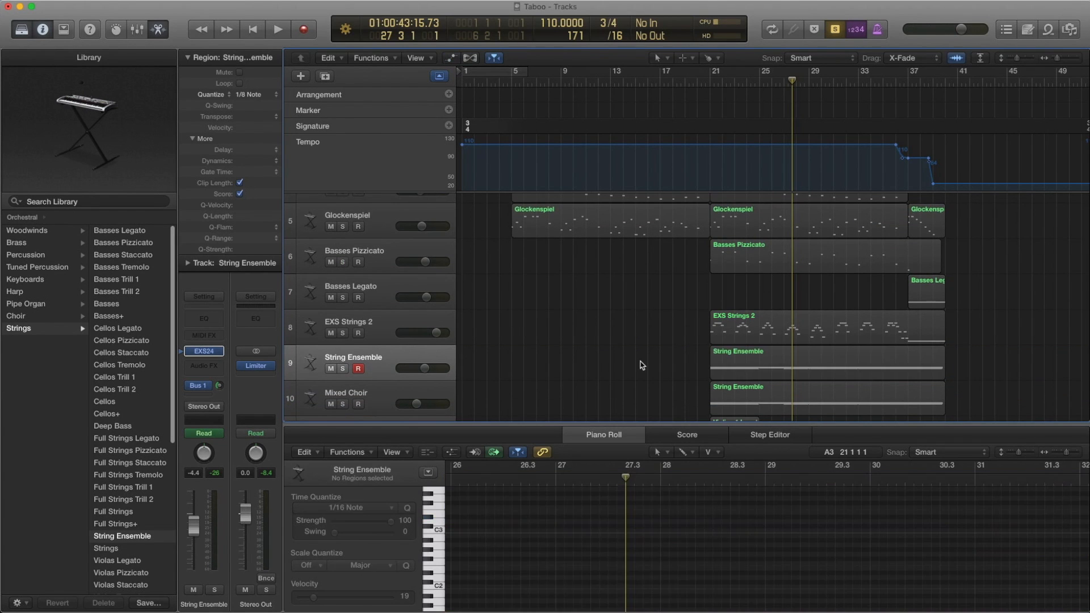
pyautogui.click(827, 361)
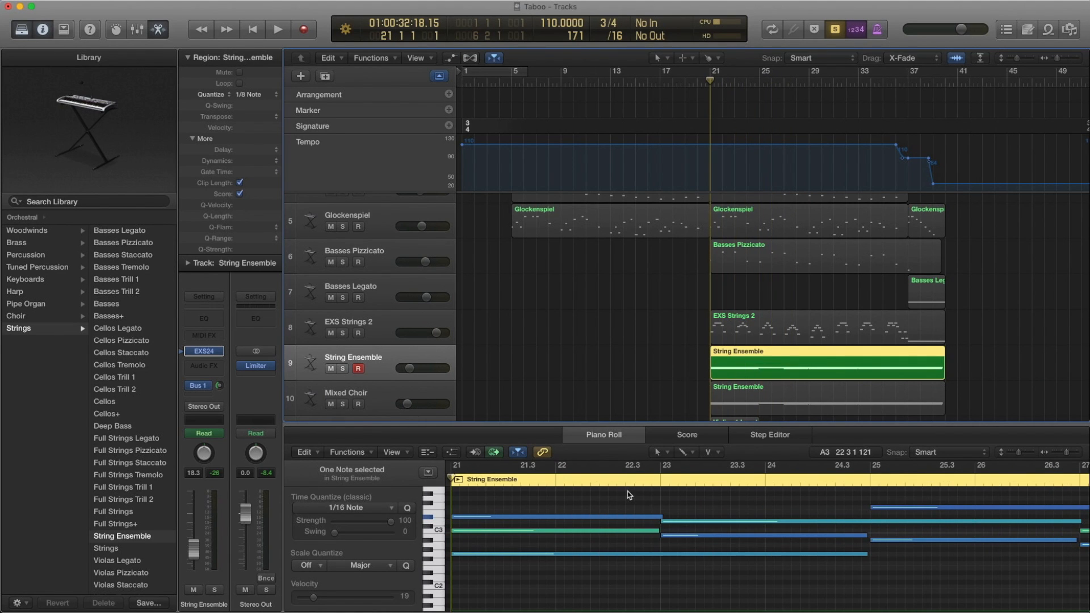
pyautogui.scroll(-3)
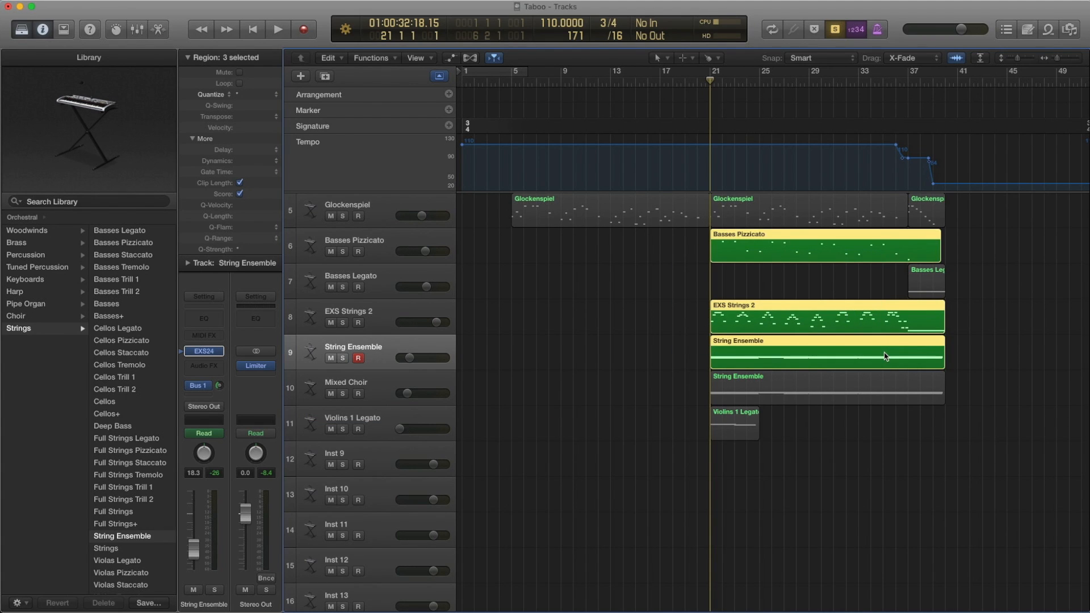
pyautogui.click(278, 29)
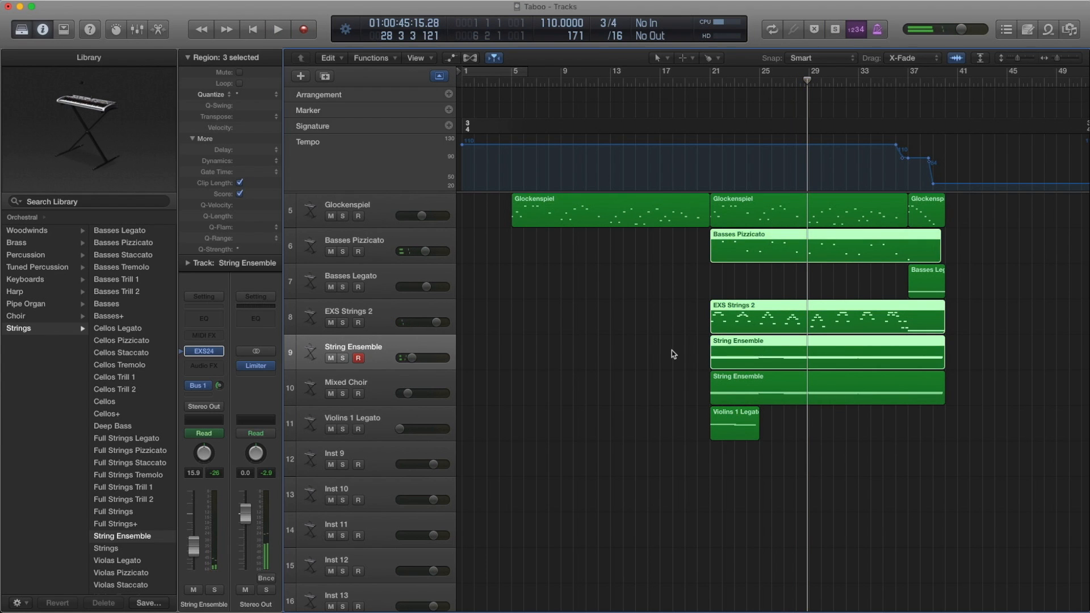
# Select the Mixed Choir track's region to show its choir patch and notes.
pyautogui.click(346, 388)
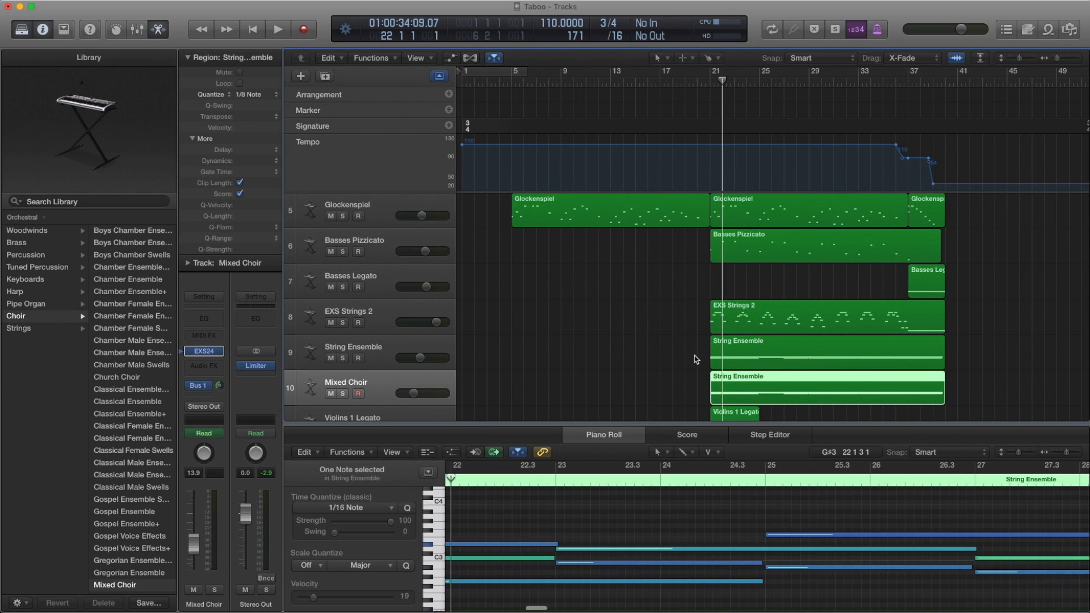
# Play the Mixed Choir part, show its volume automation, and scroll through both ensemble regions' notes.
pyautogui.click(277, 29)
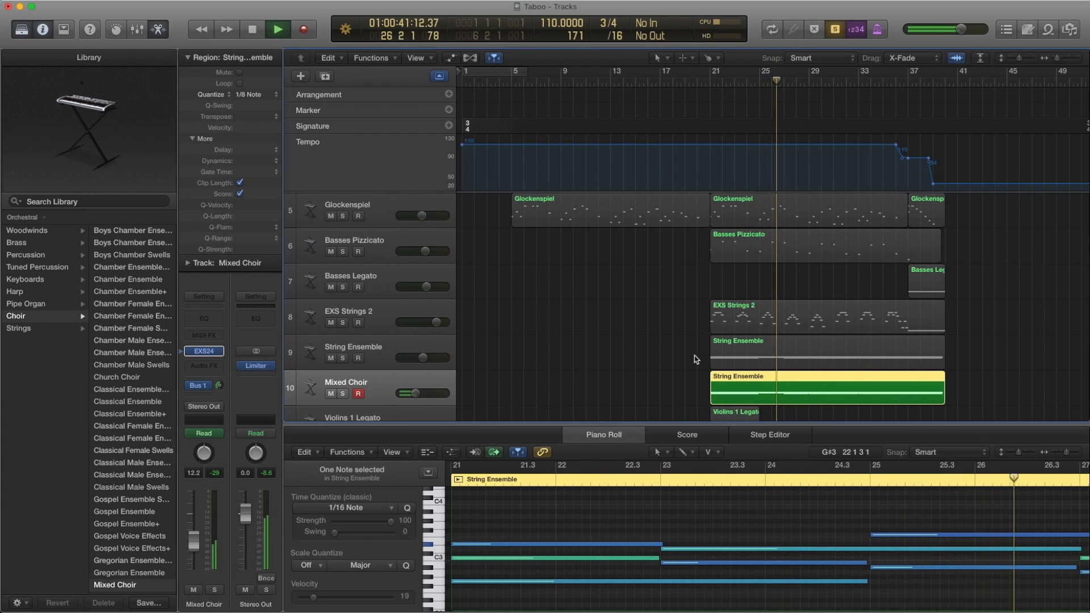
pyautogui.click(277, 29)
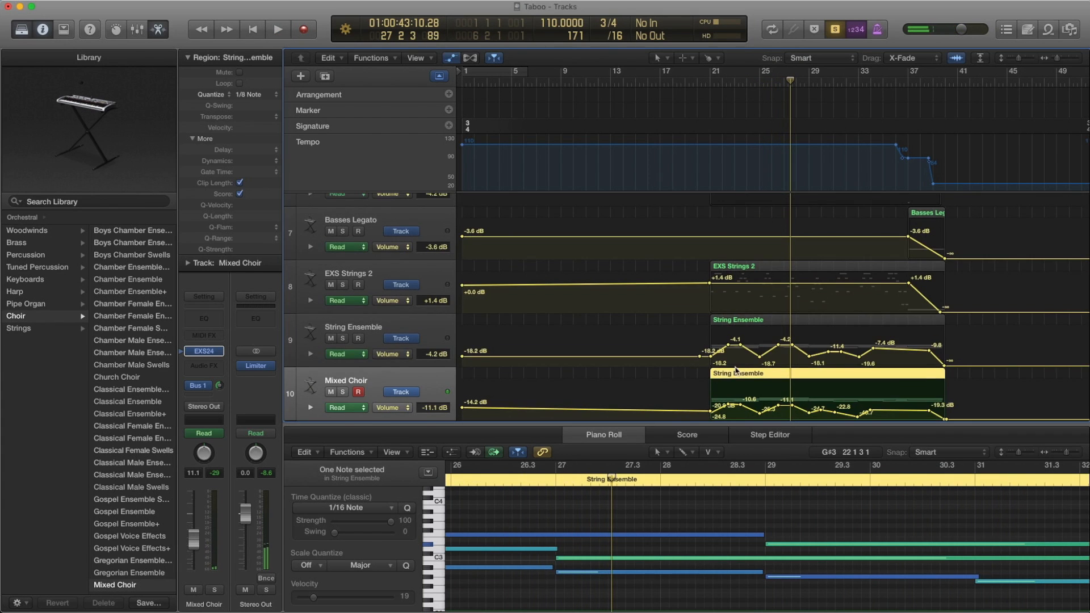
pyautogui.scroll(-3)
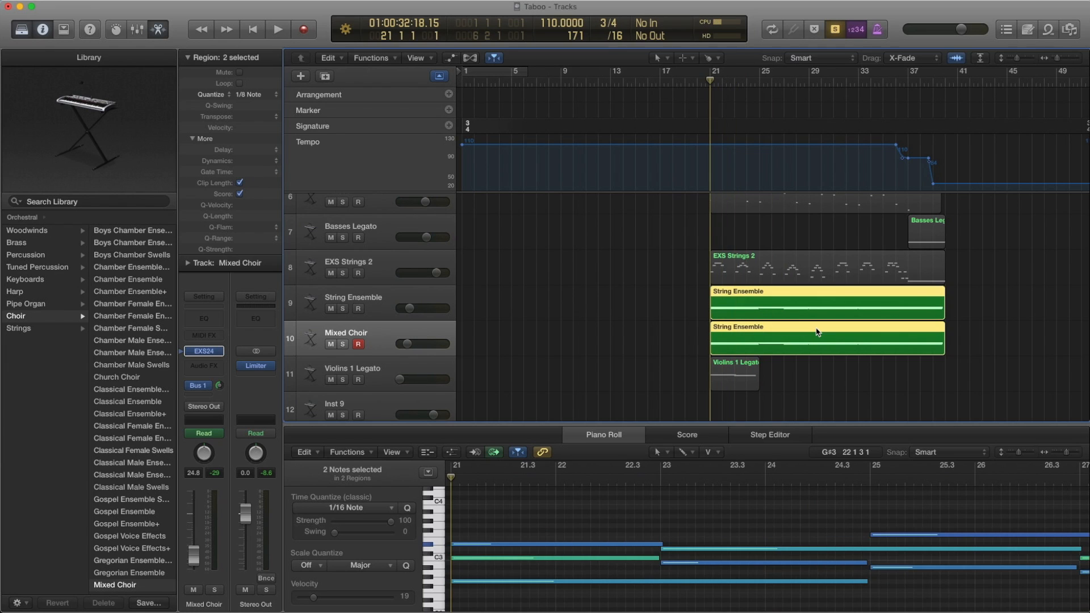
pyautogui.moveTo(388, 368)
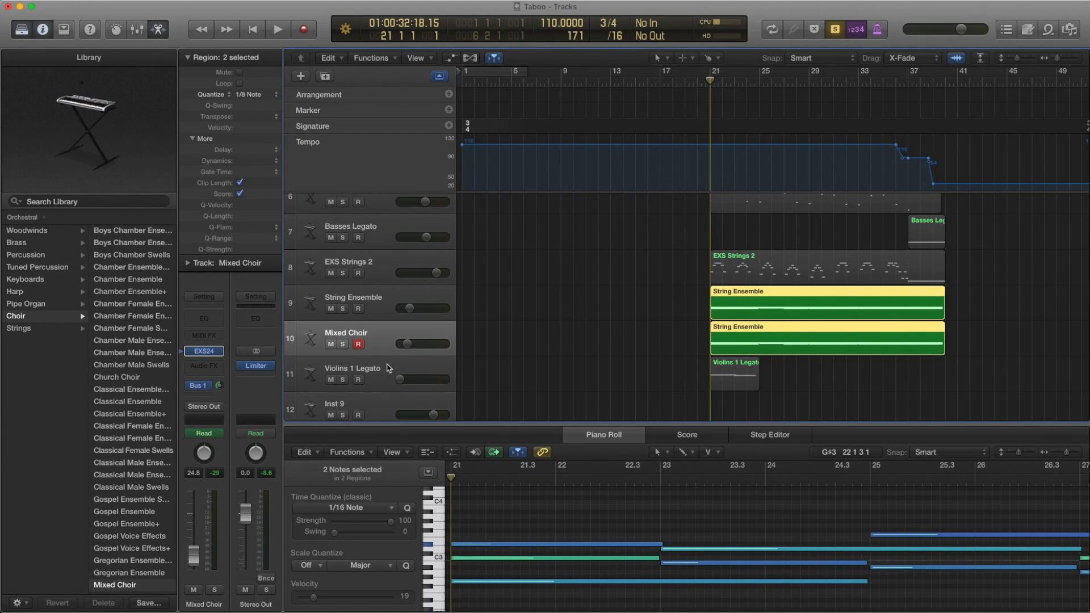
# Select the Violins 1 Legato track and play then stop its part.
pyautogui.click(354, 374)
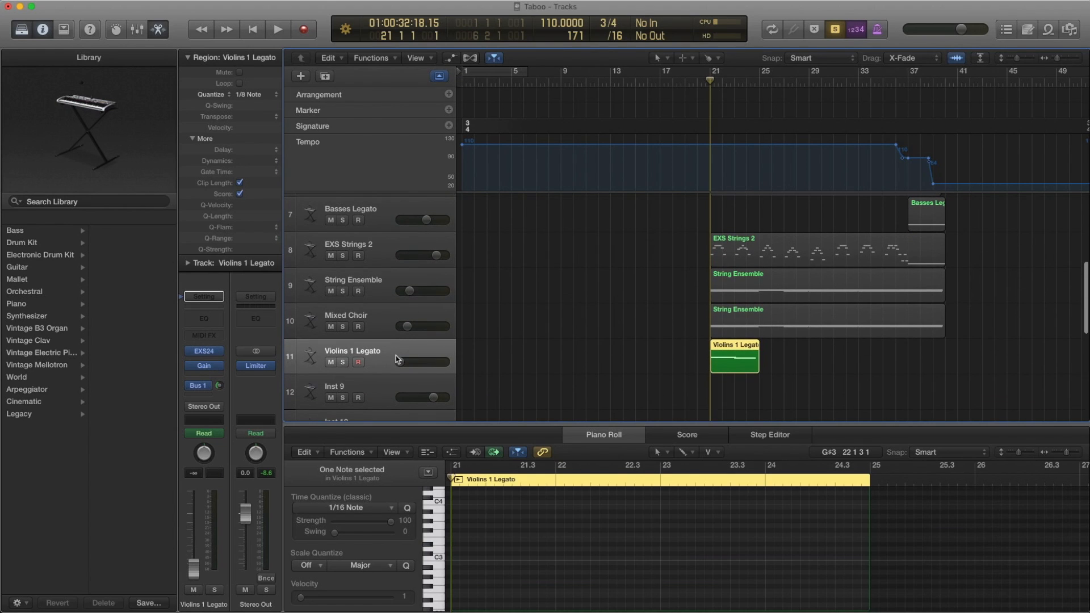
pyautogui.moveTo(399, 351)
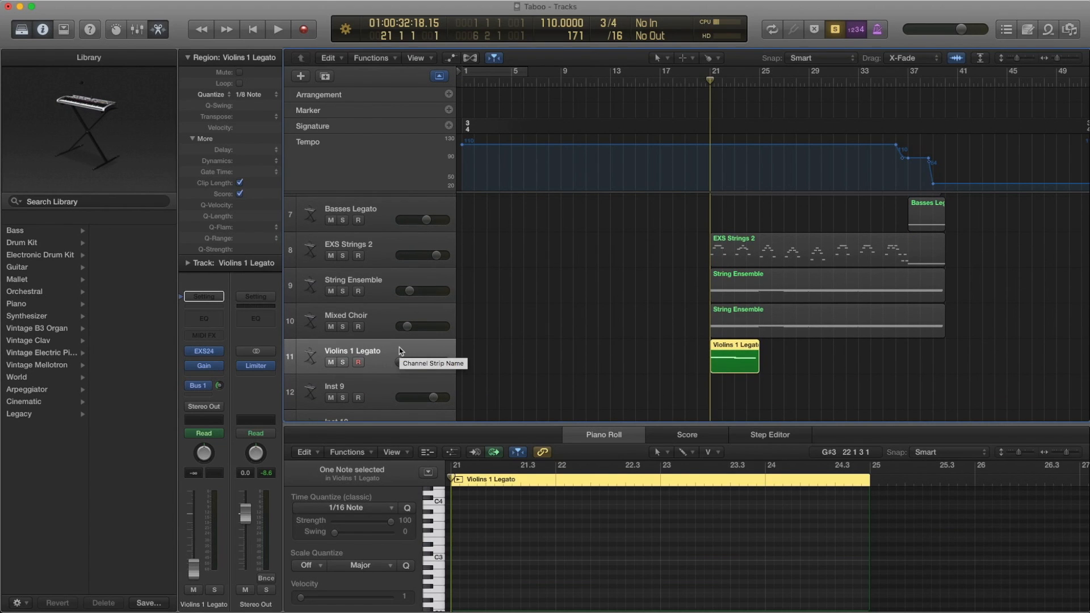
pyautogui.click(277, 29)
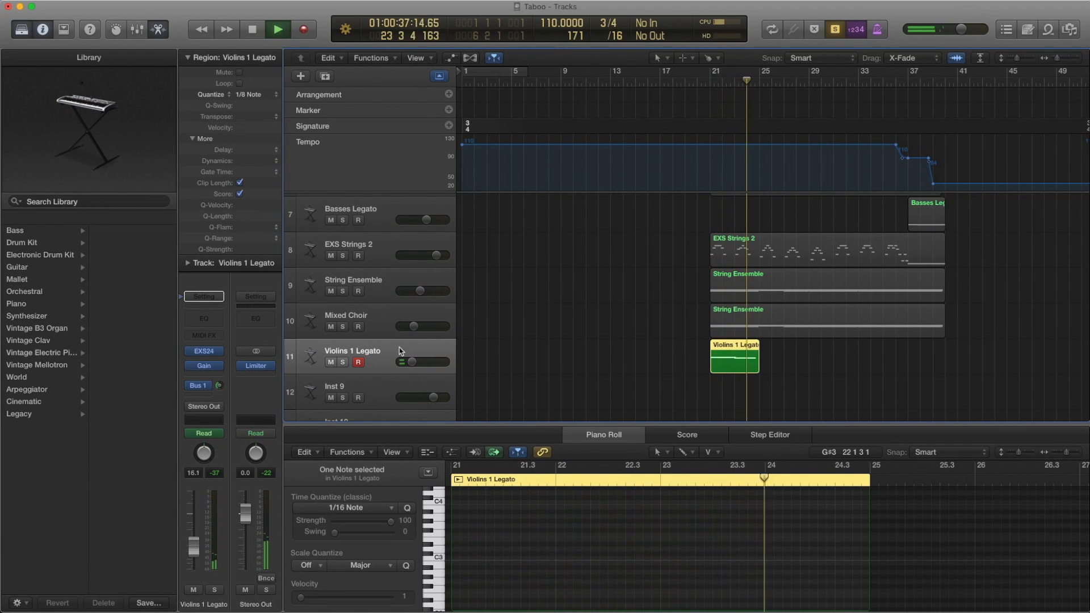
pyautogui.click(277, 29)
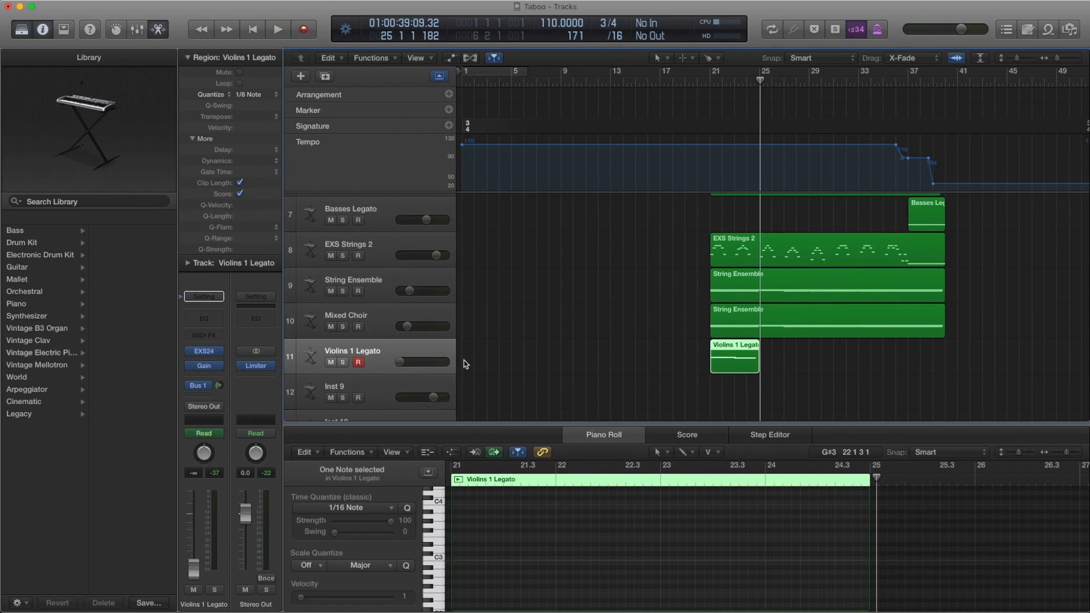
# Show the violin patch in the Library and its notes in the Piano Roll.
pyautogui.click(18, 328)
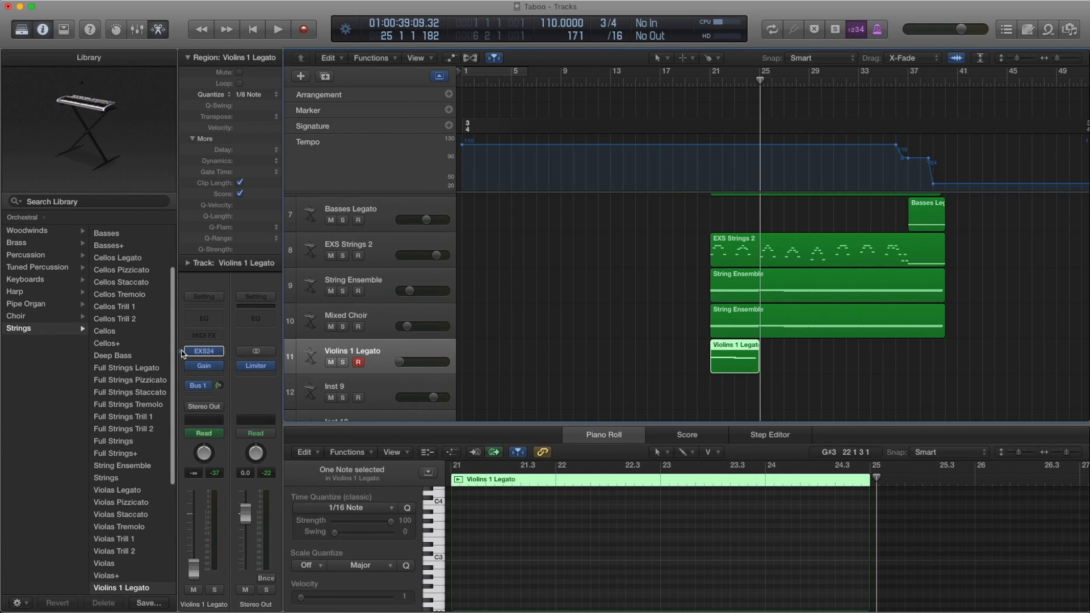
pyautogui.scroll(-3)
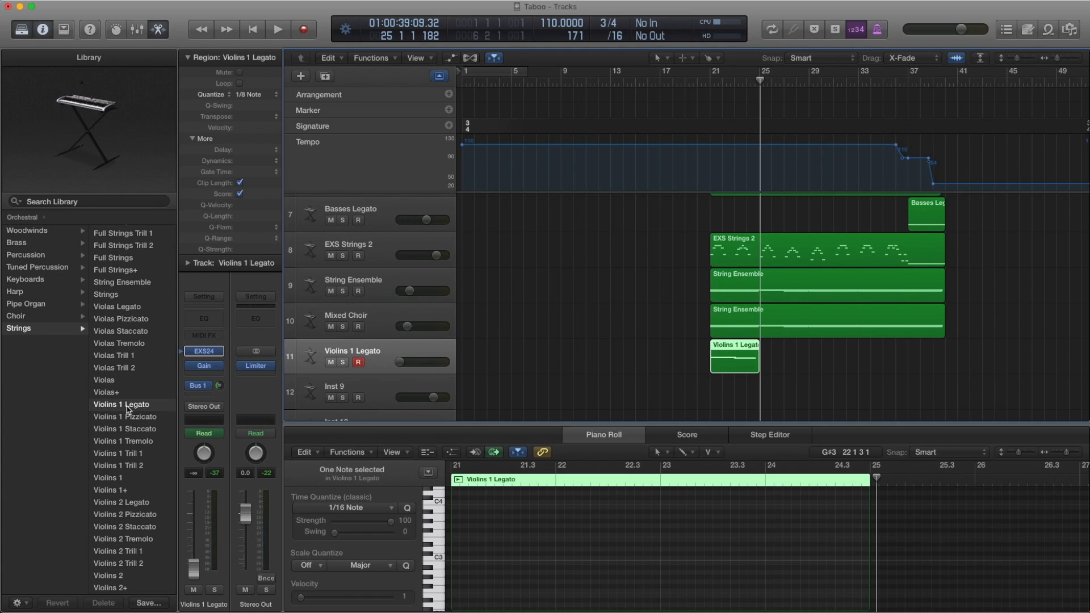
pyautogui.moveTo(155, 397)
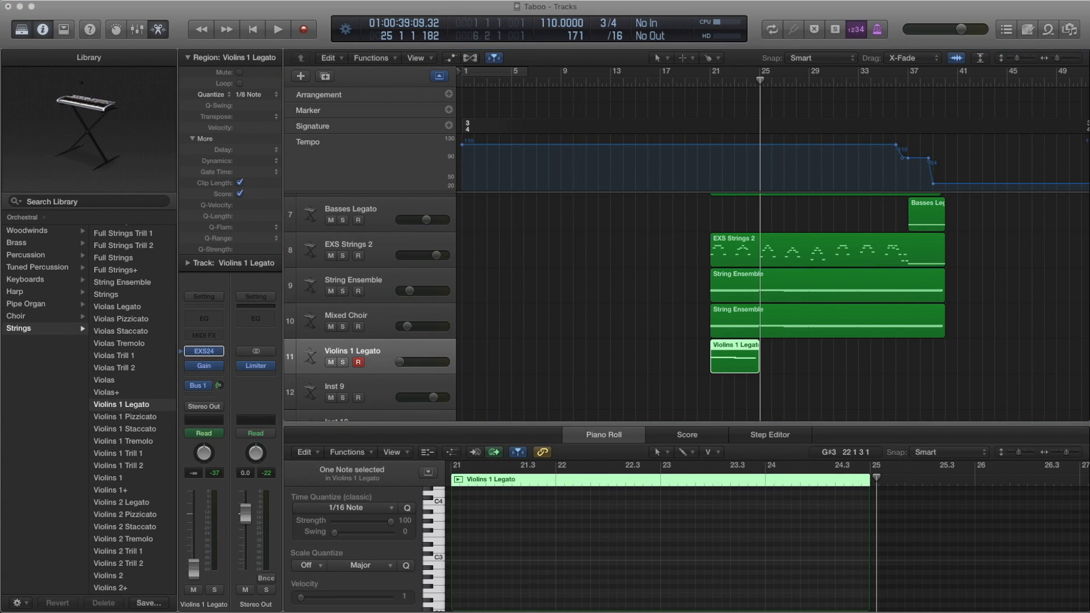
pyautogui.click(202, 366)
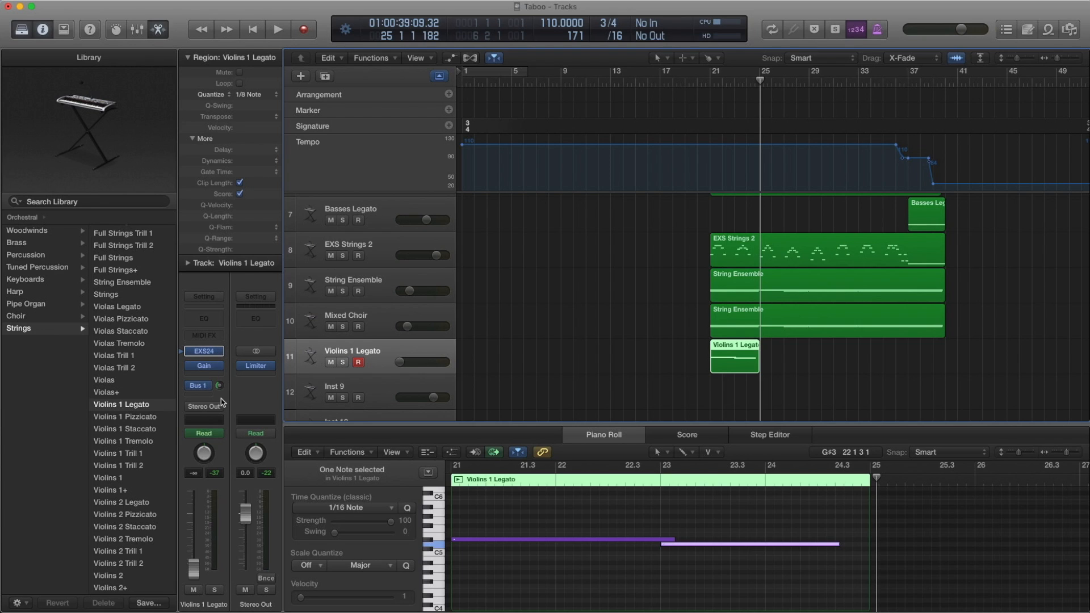
pyautogui.moveTo(726, 424)
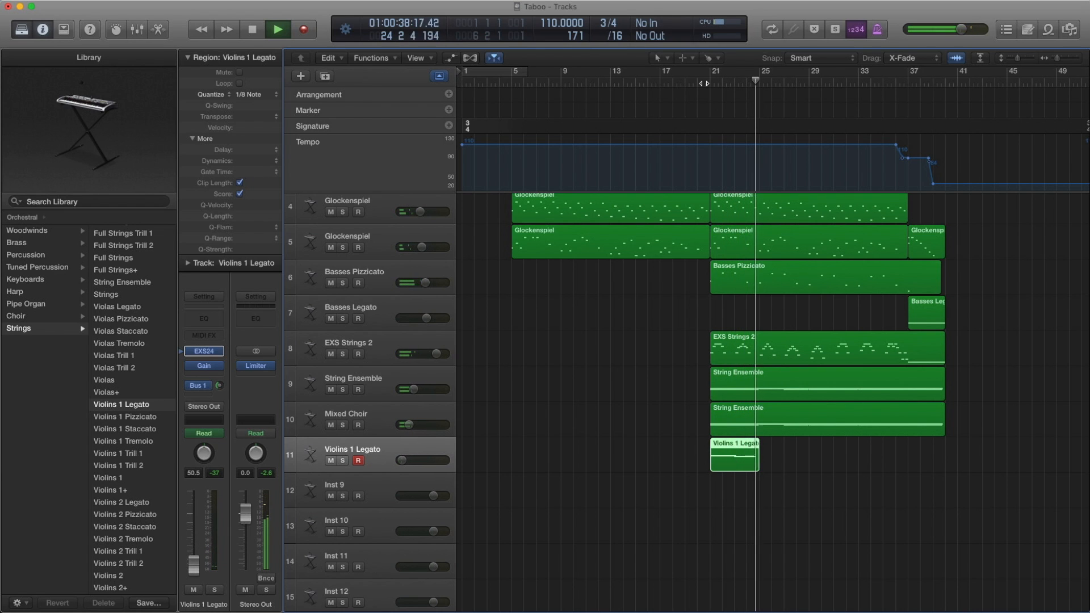
# Stop playback and scroll the tracks toward the tempo events list view.
pyautogui.click(278, 29)
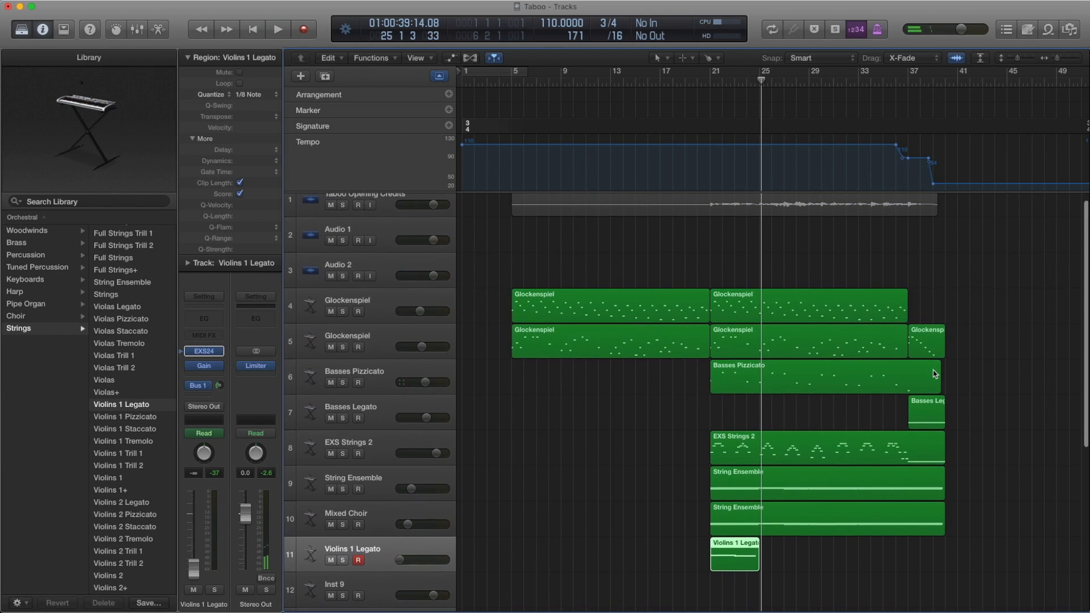
pyautogui.scroll(-3)
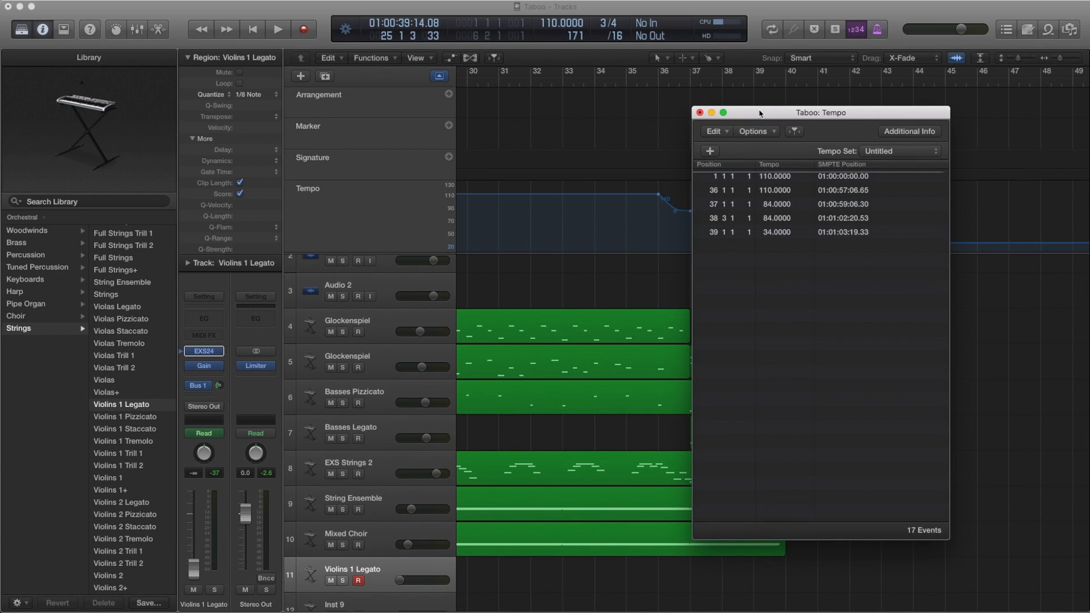
# Move the Tempo List window aside and place the playhead at the final tempo change.
pyautogui.moveTo(821, 112); pyautogui.dragTo(349, 89)
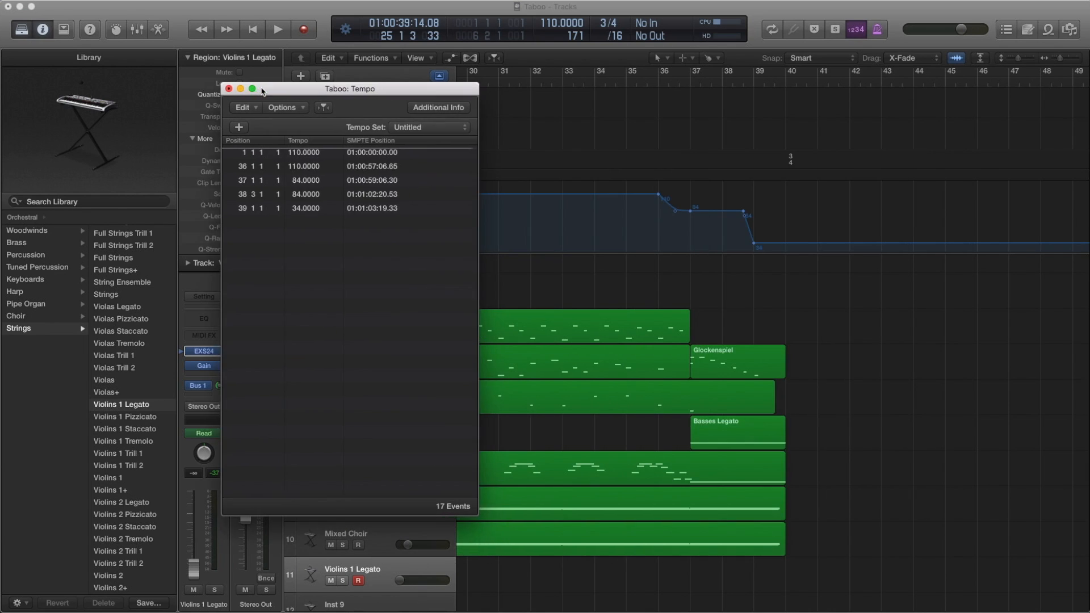
pyautogui.moveTo(351, 89); pyautogui.dragTo(318, 81)
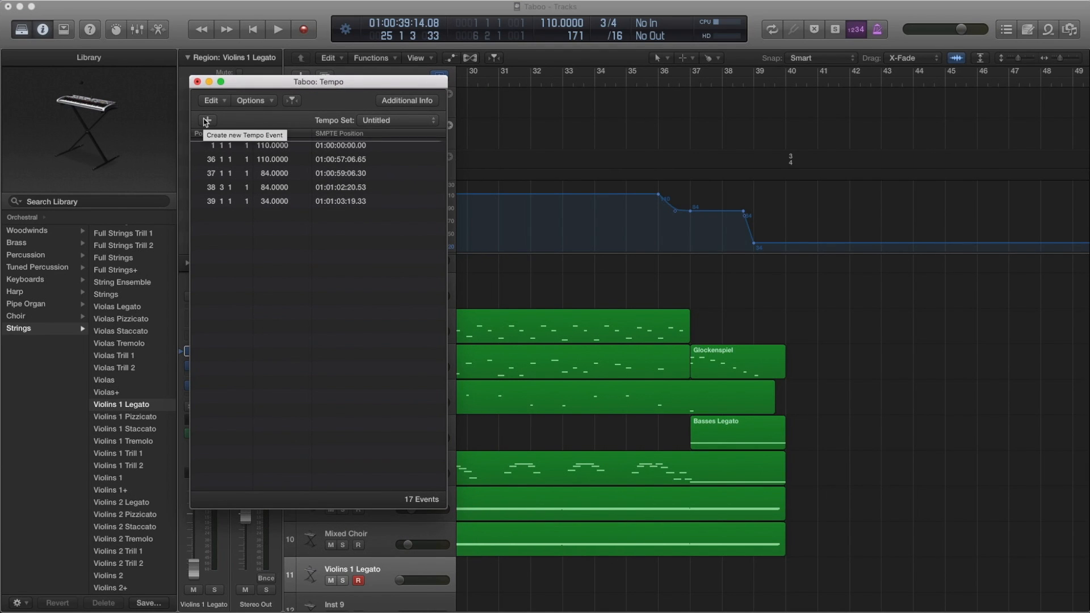
pyautogui.moveTo(659, 198)
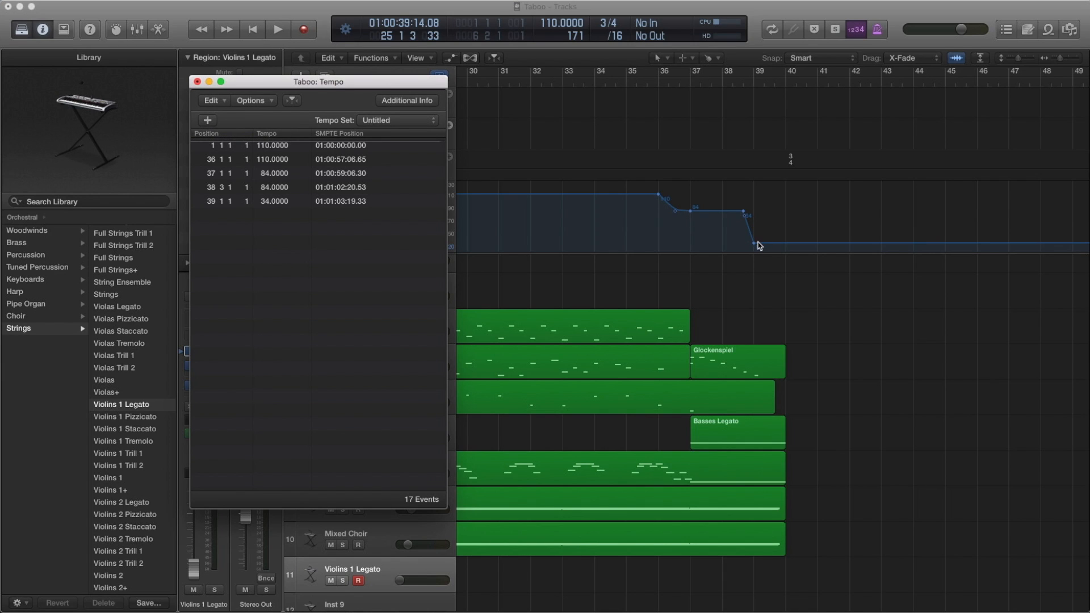
pyautogui.moveTo(660, 87)
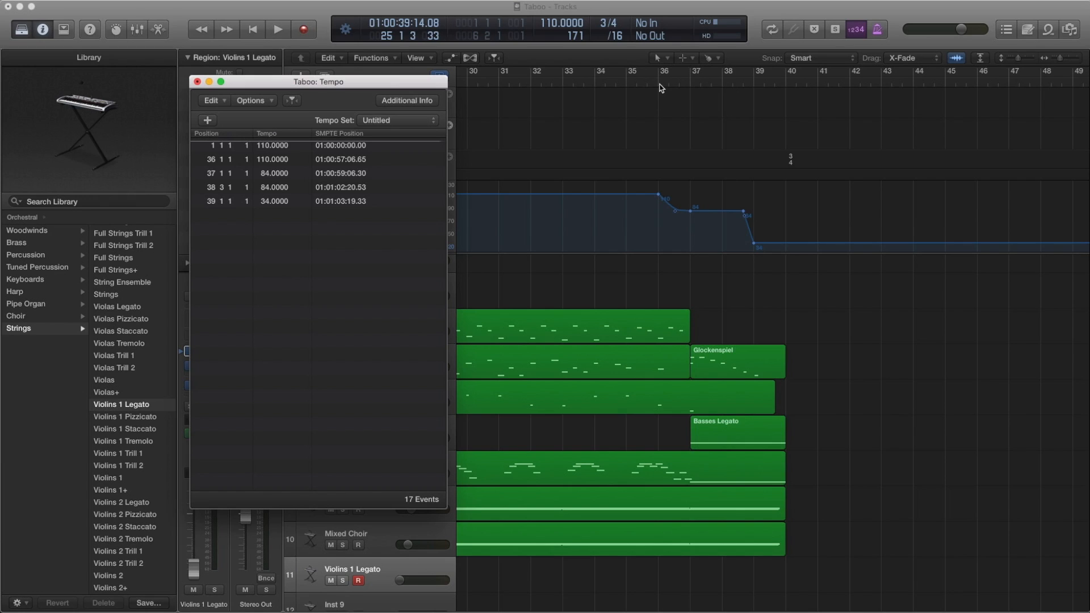
pyautogui.moveTo(666, 182)
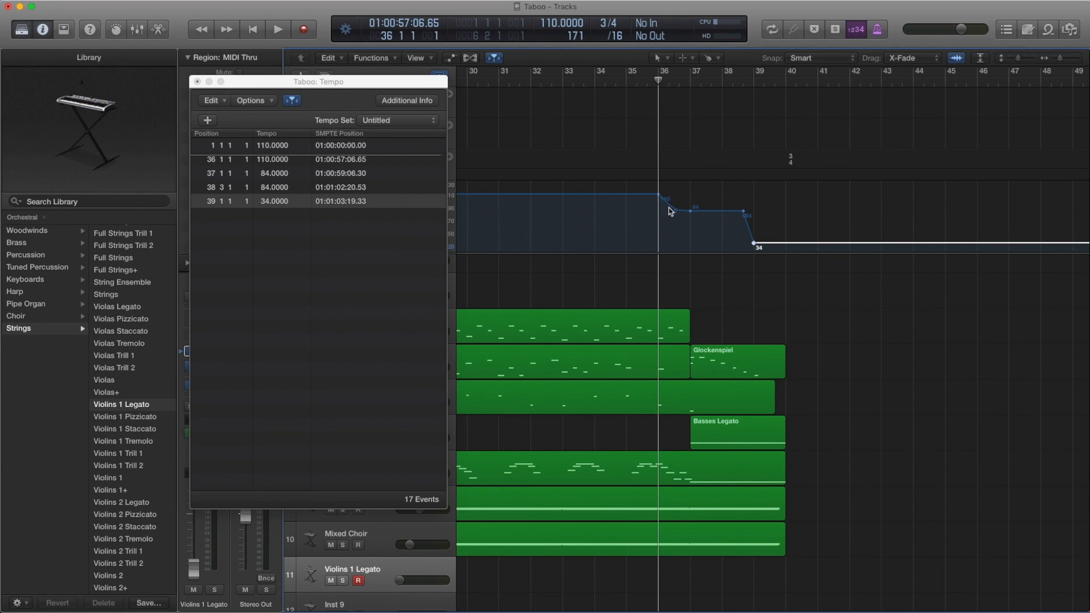
pyautogui.moveTo(690, 215)
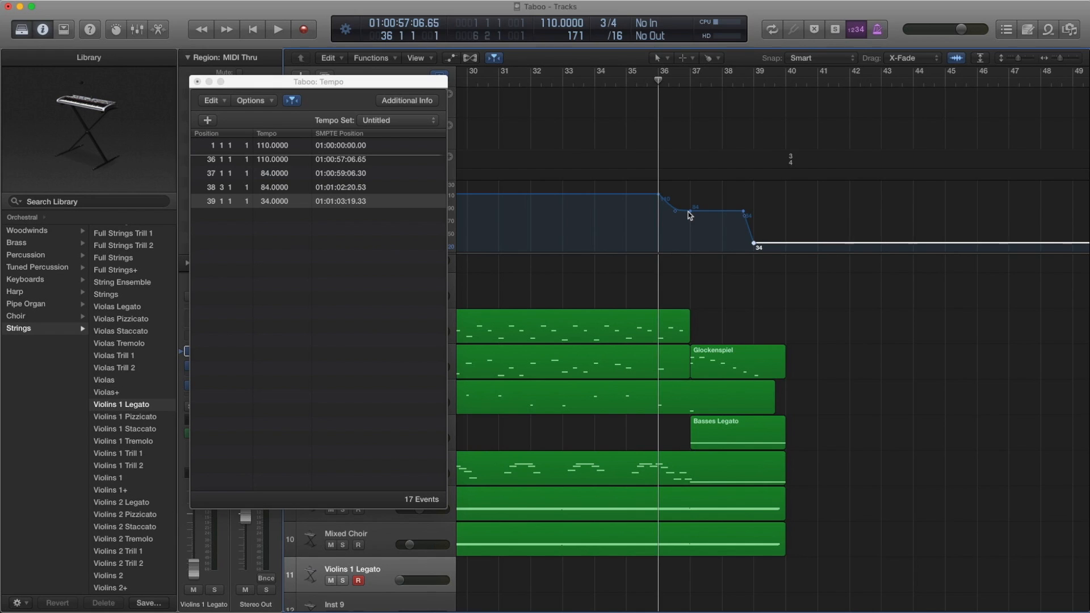
pyautogui.click(278, 29)
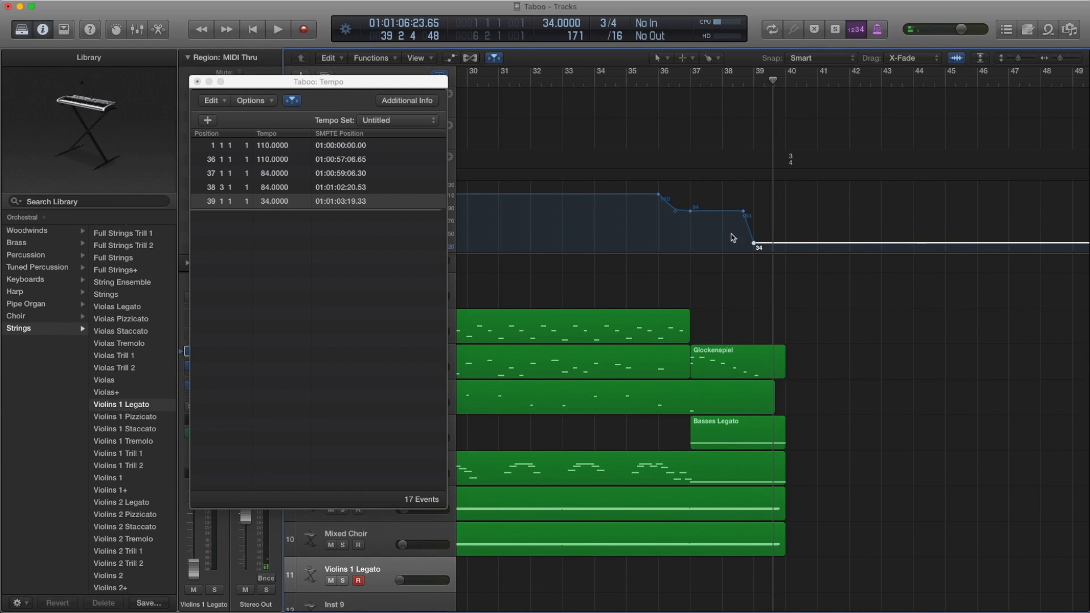
pyautogui.moveTo(704, 217)
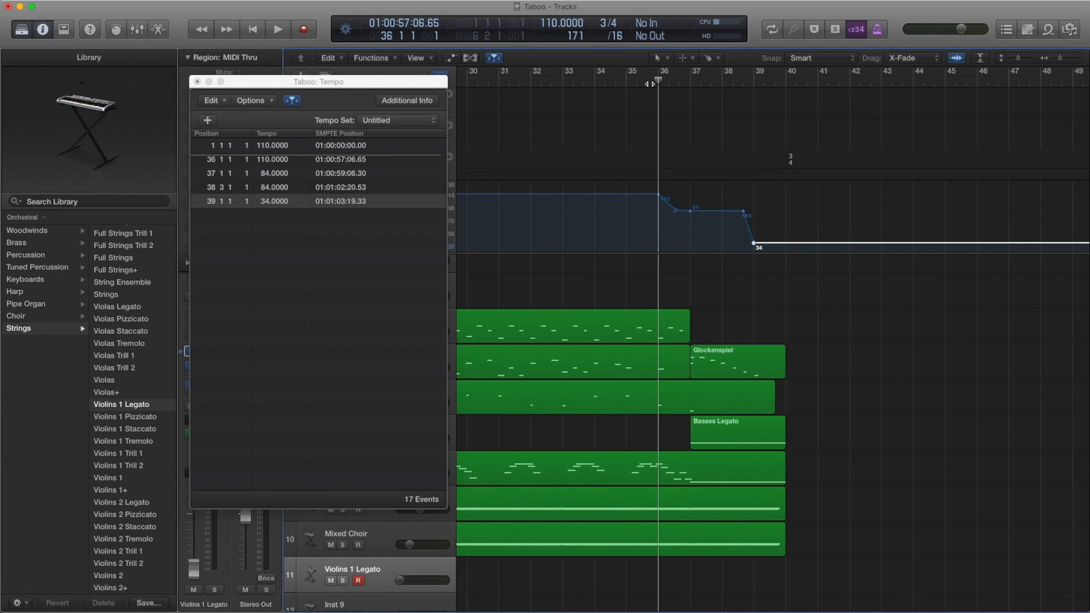
# Audition the tempo drop, then drag the 84 BPM point earlier in bar 38.
pyautogui.click(277, 29)
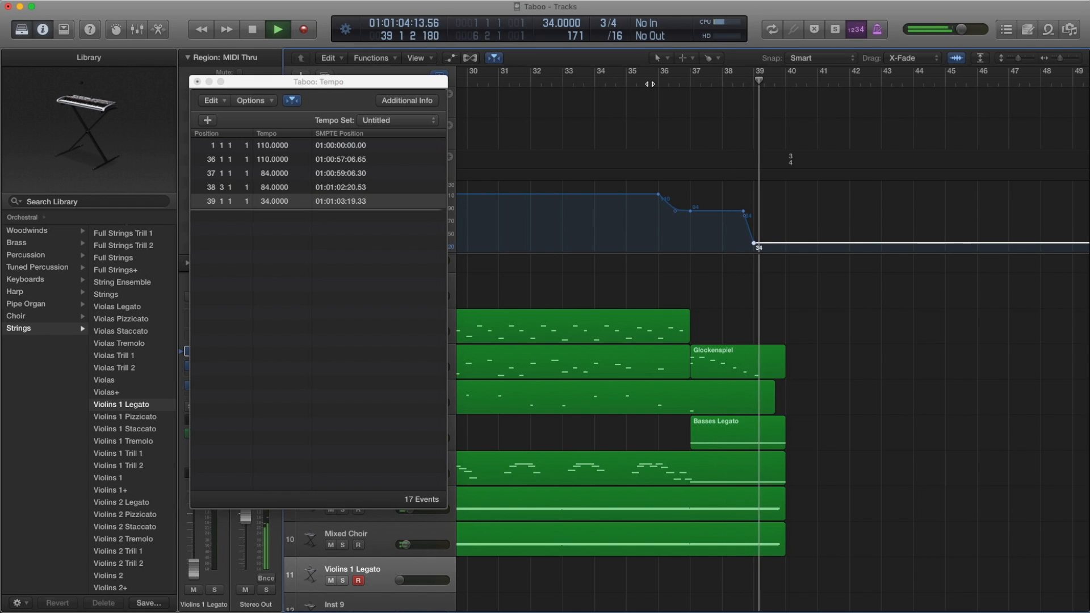
pyautogui.click(278, 29)
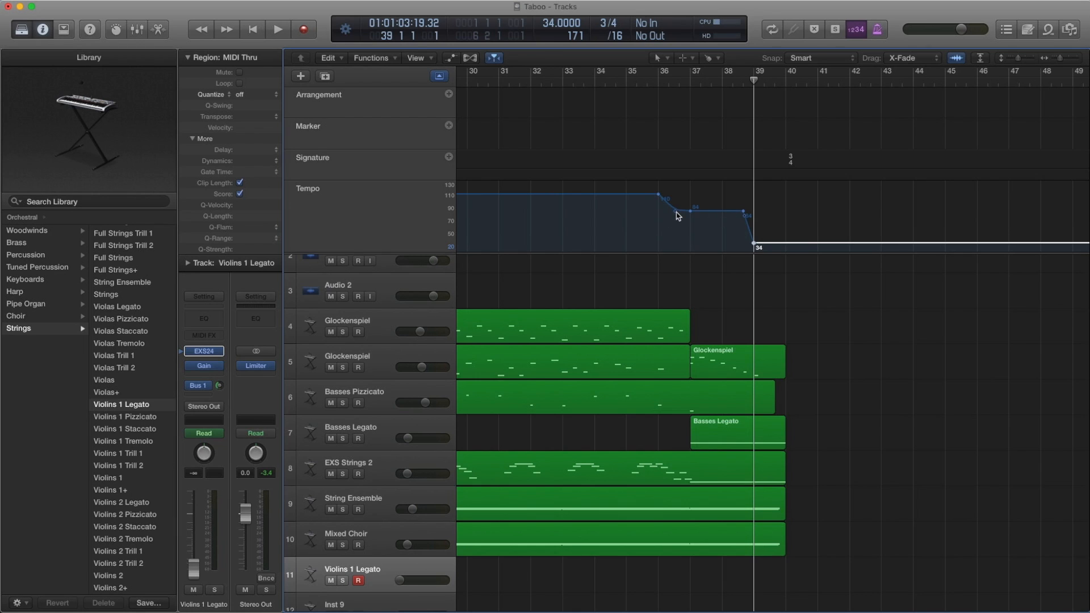
pyautogui.moveTo(678, 215); pyautogui.dragTo(729, 211)
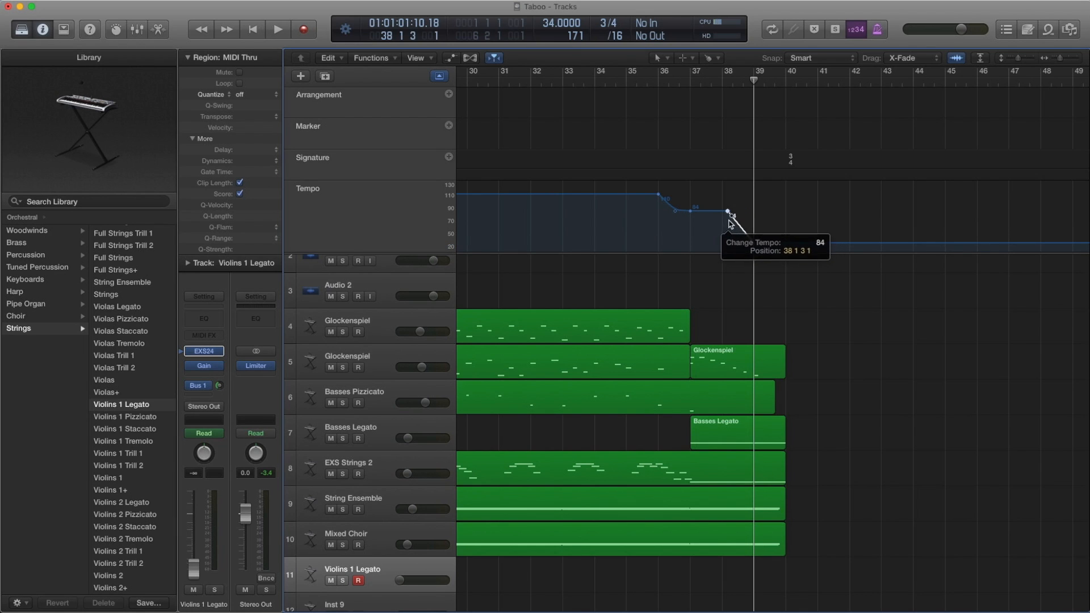